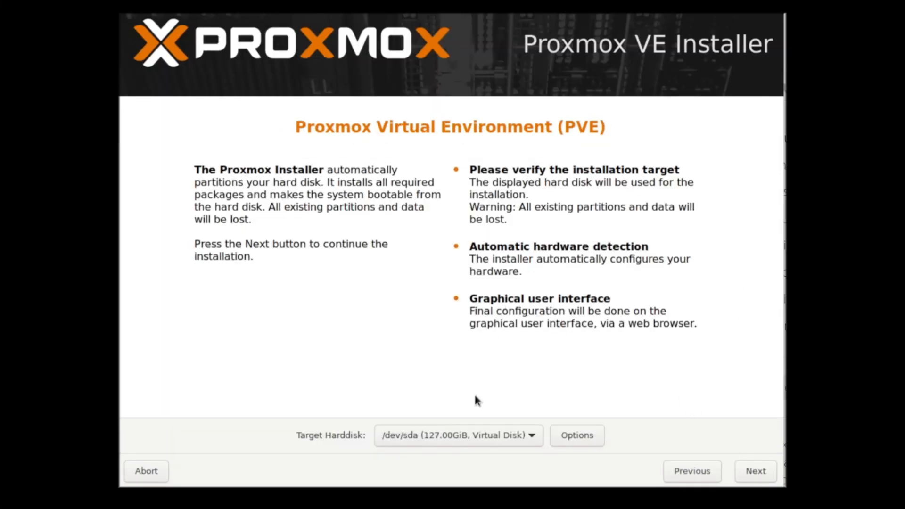
# - Keep ext4 as the /dev/sda filesystem and set the country to Oman
pyautogui.click(577, 435)
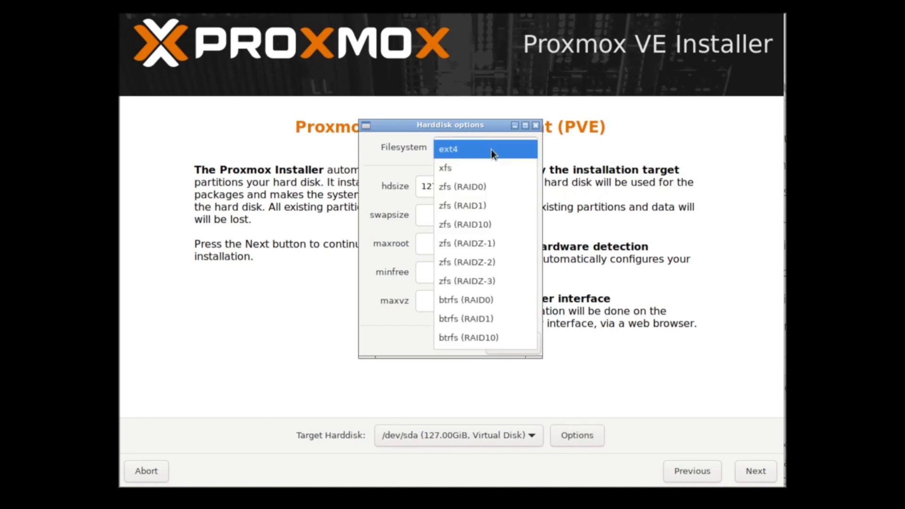
pyautogui.click(755, 471)
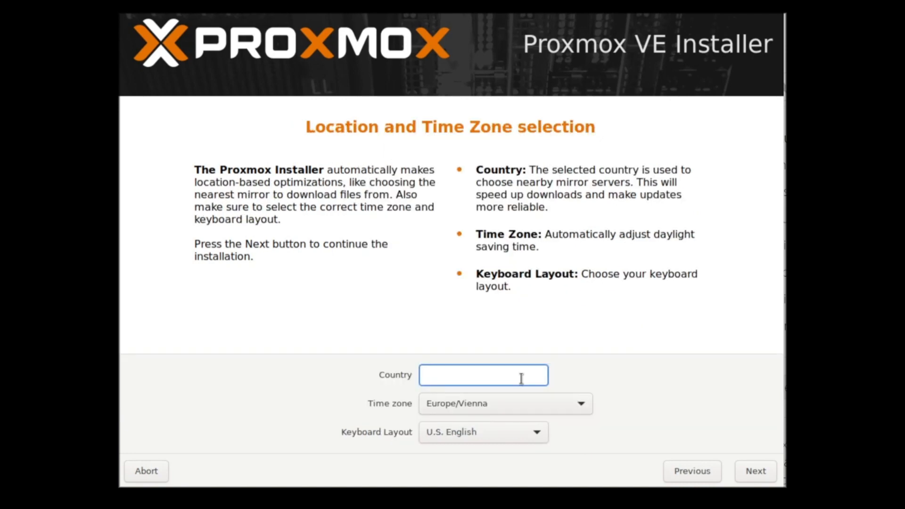
pyautogui.write('Oman')
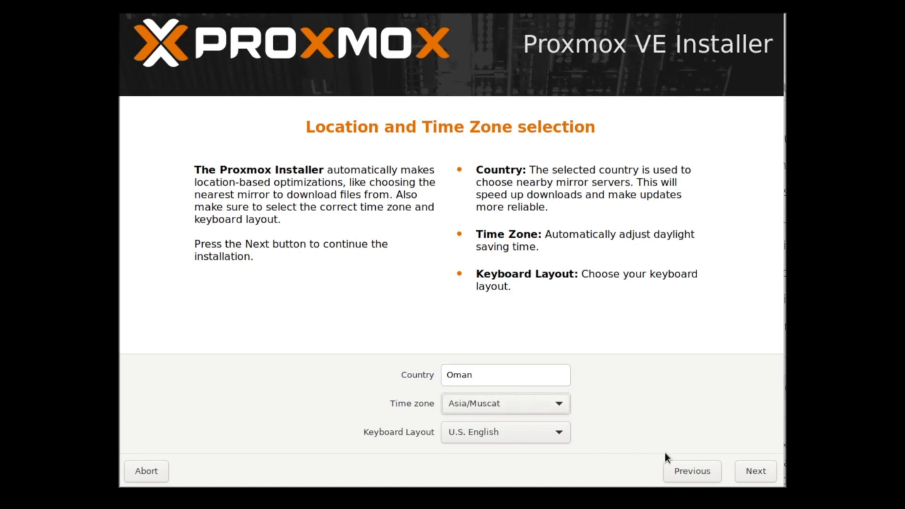
pyautogui.click(755, 471)
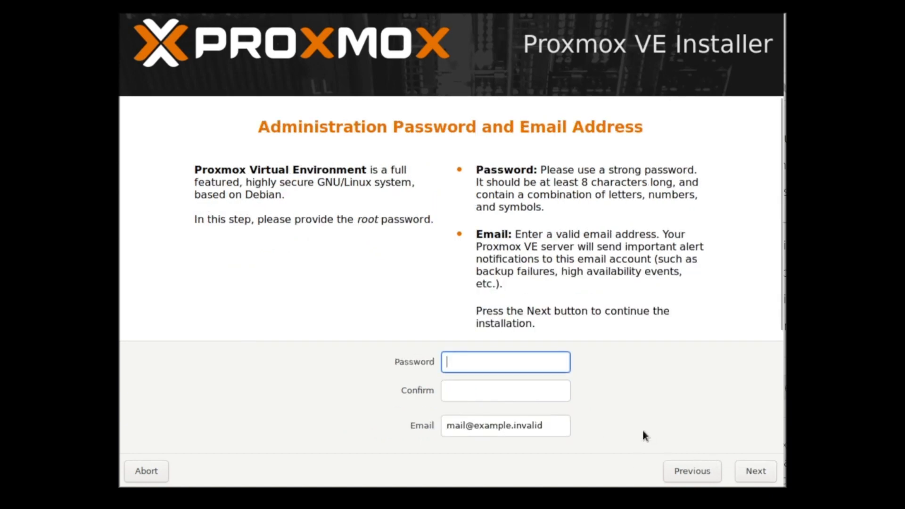
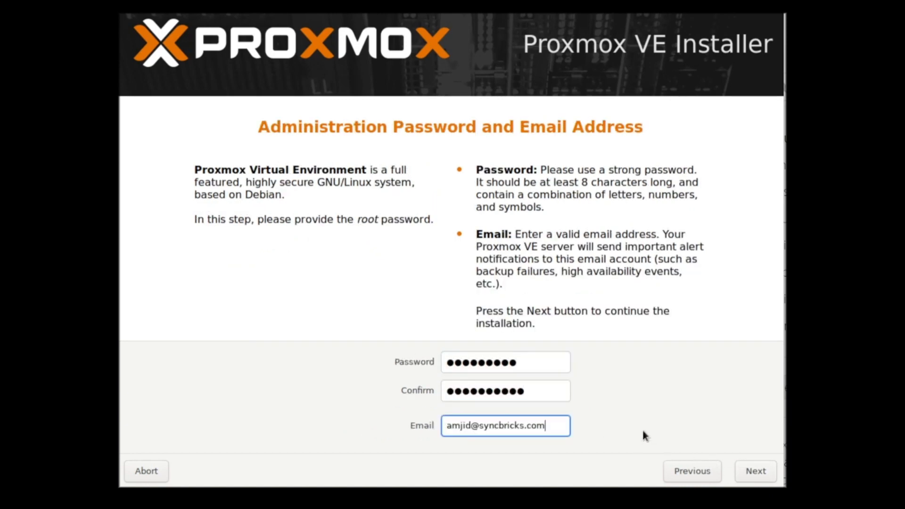
pyautogui.click(755, 471)
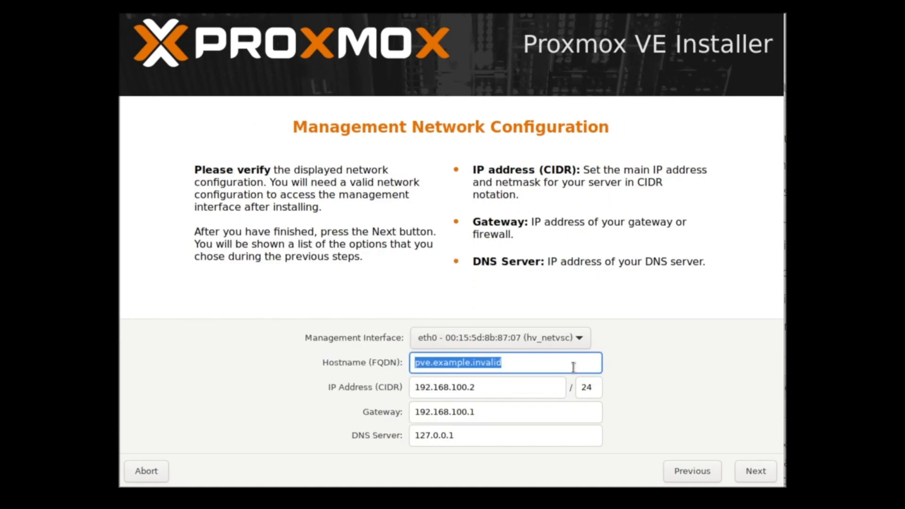
pyautogui.moveTo(565, 344)
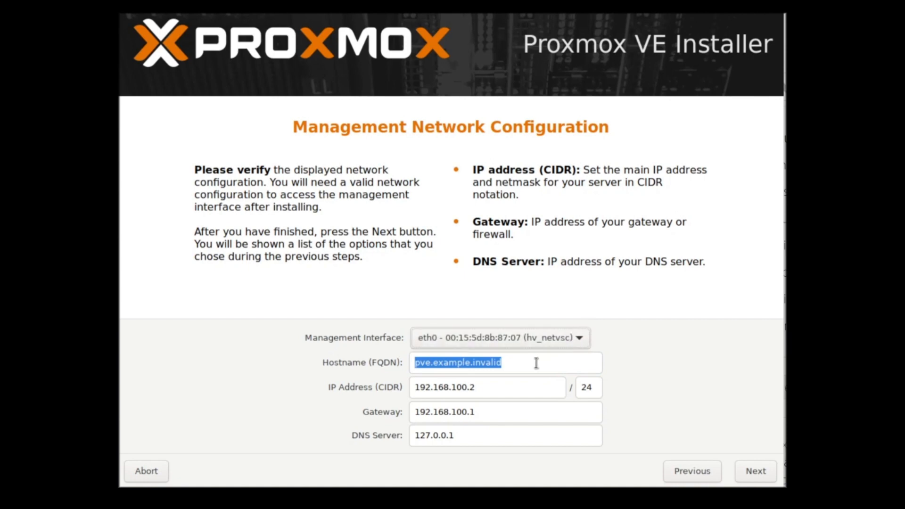
pyautogui.write('proxmox.amjid')
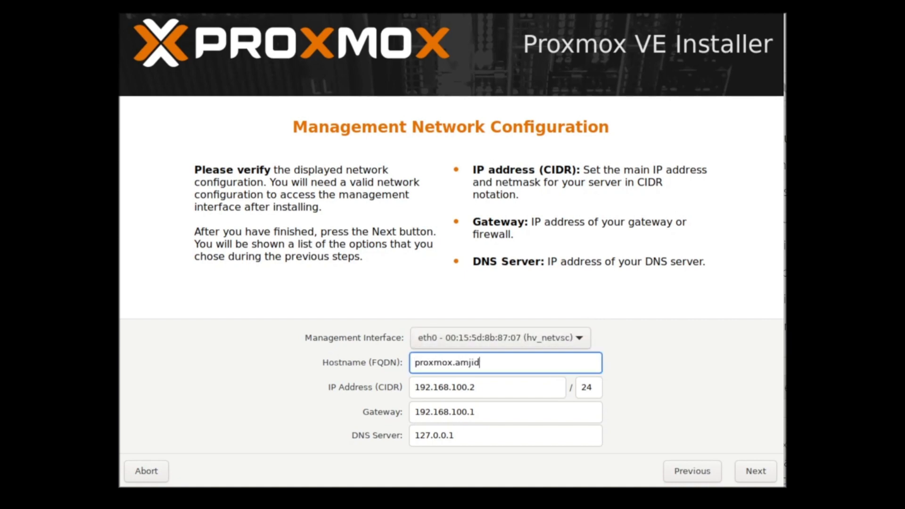
pyautogui.write('ali.com')
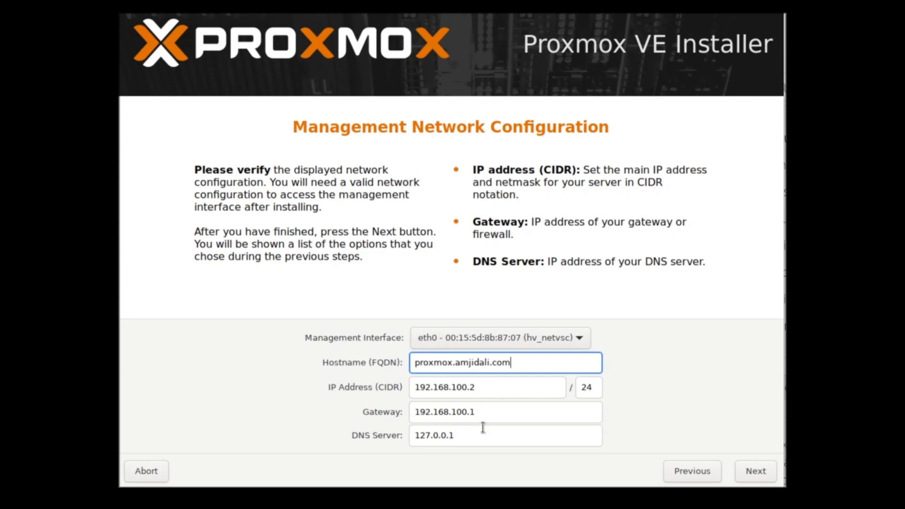
pyautogui.click(755, 471)
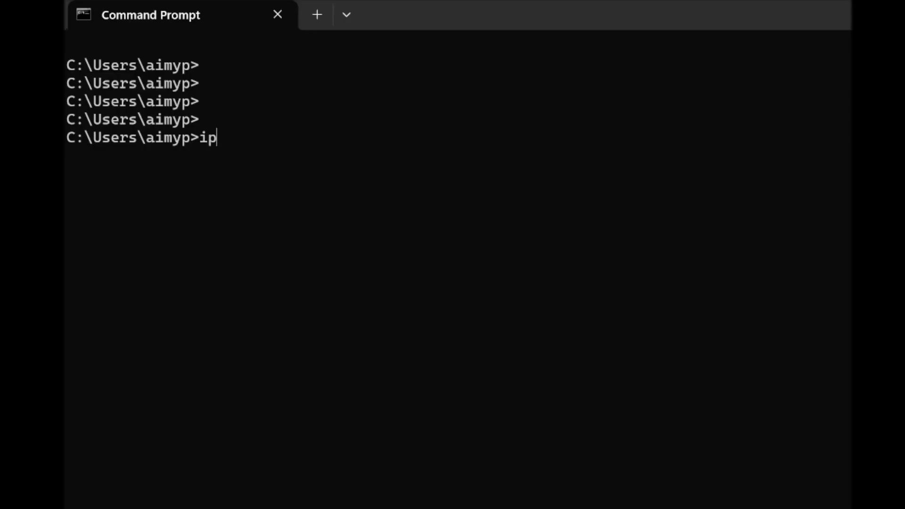
# - Run ipconfig | findstr "IPV4." /r to list IPv4 addresses, then recall it
pyautogui.write('config')
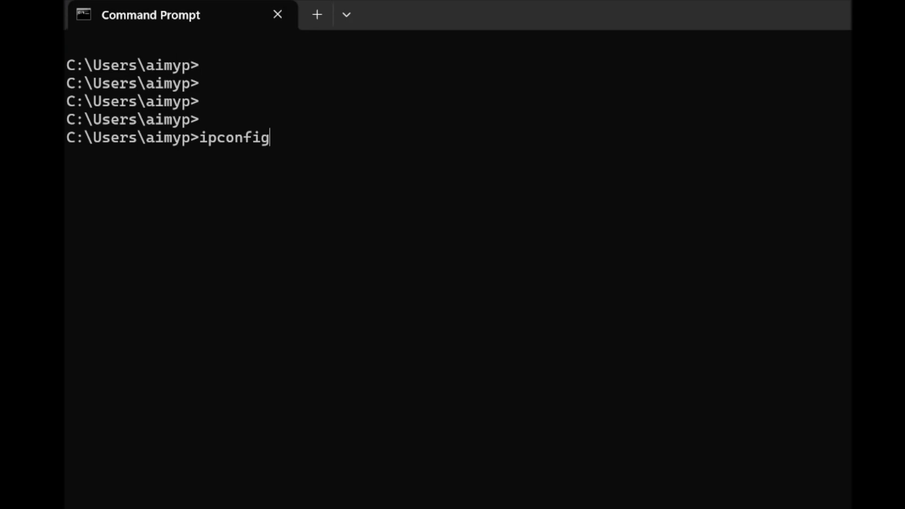
pyautogui.write('| finds')
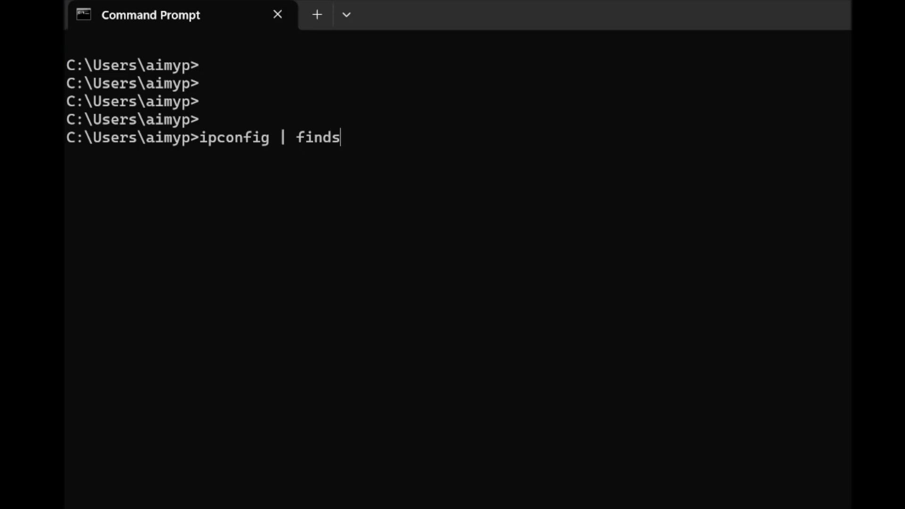
pyautogui.write('tr "IPV')
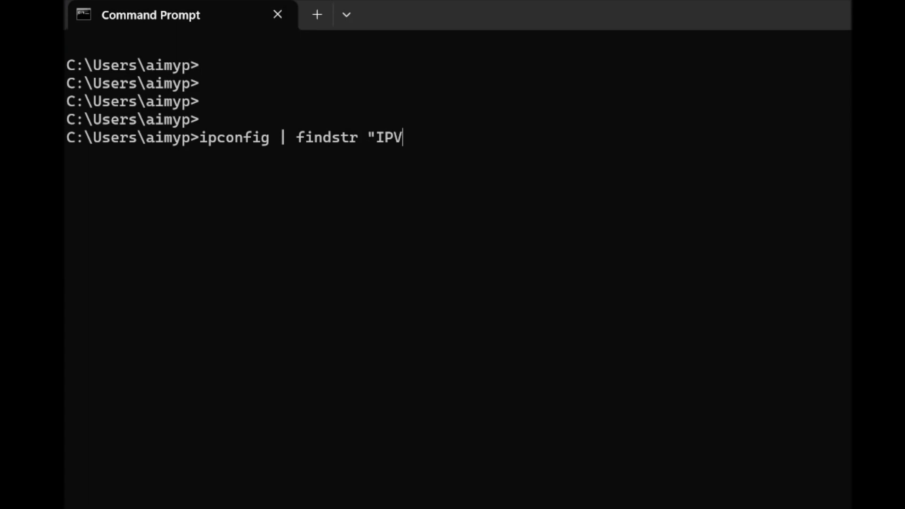
pyautogui.write('4."')
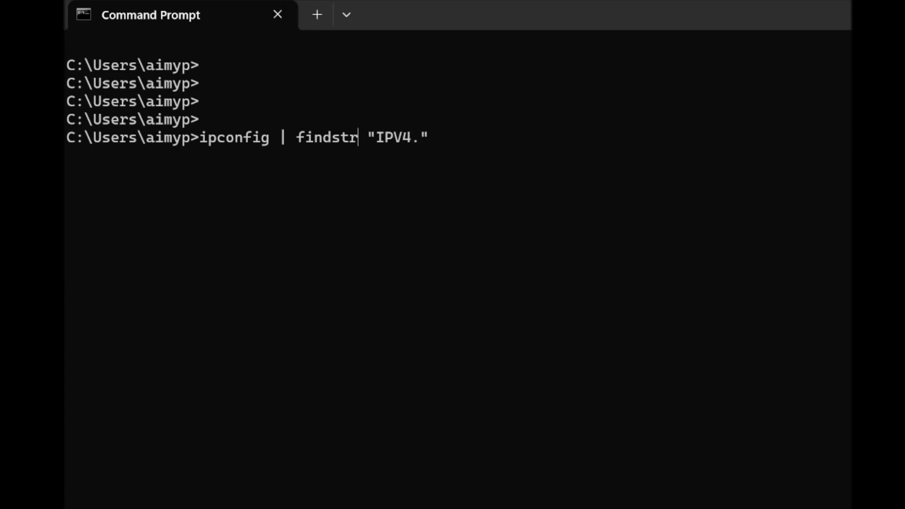
pyautogui.write('/r')
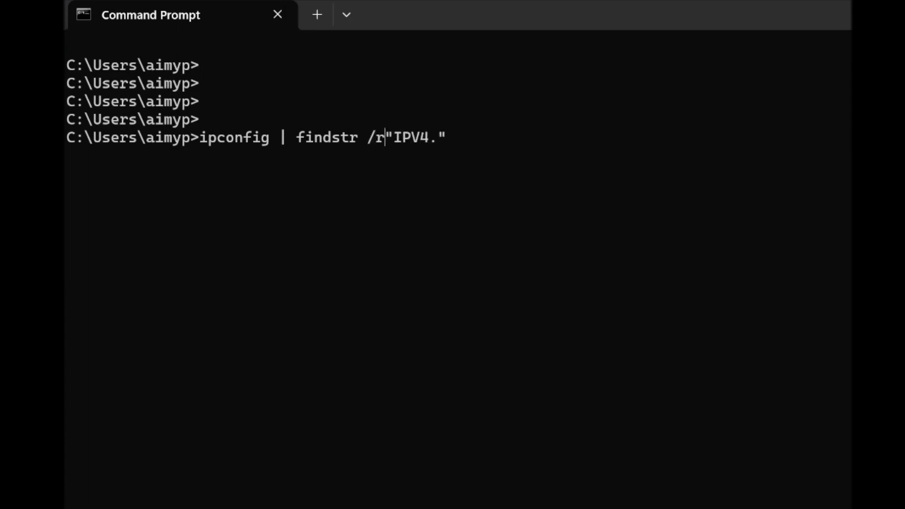
pyautogui.press('Return')
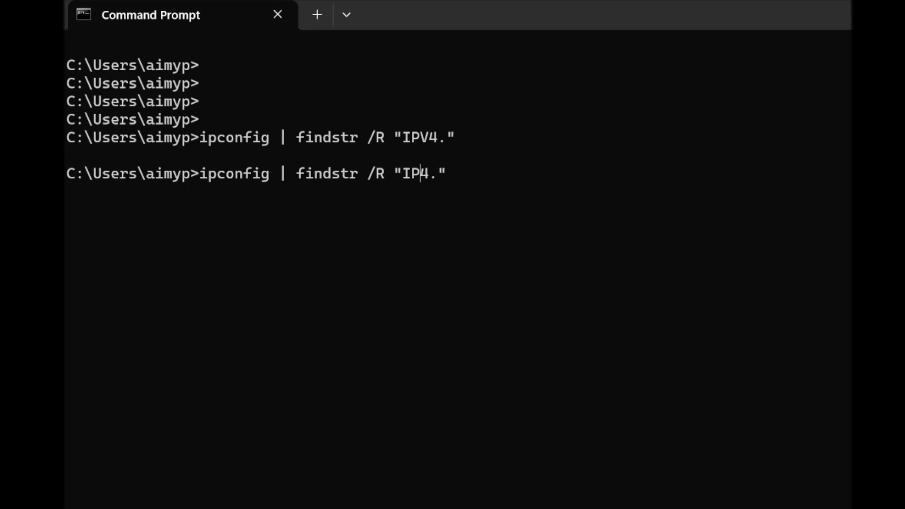
pyautogui.press('Return')
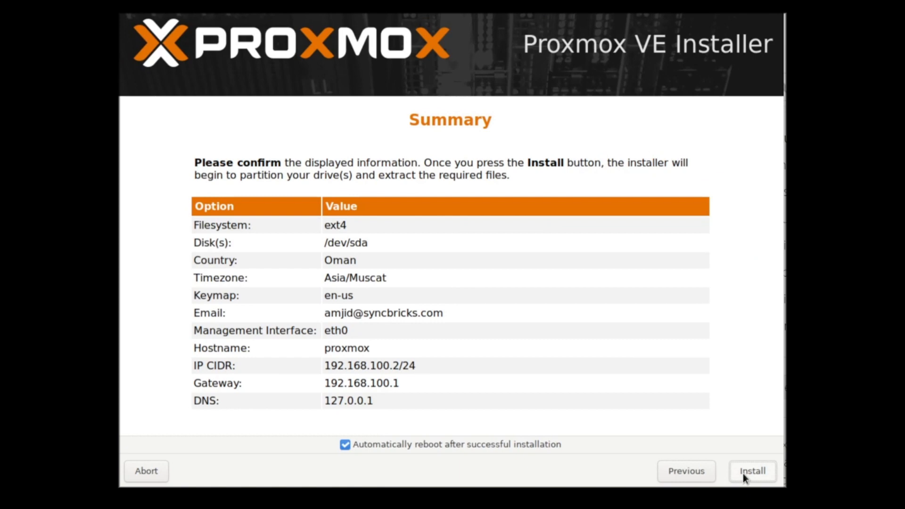
# - Install Proxmox VE with the summarized settings and reboot after success
pyautogui.click(752, 471)
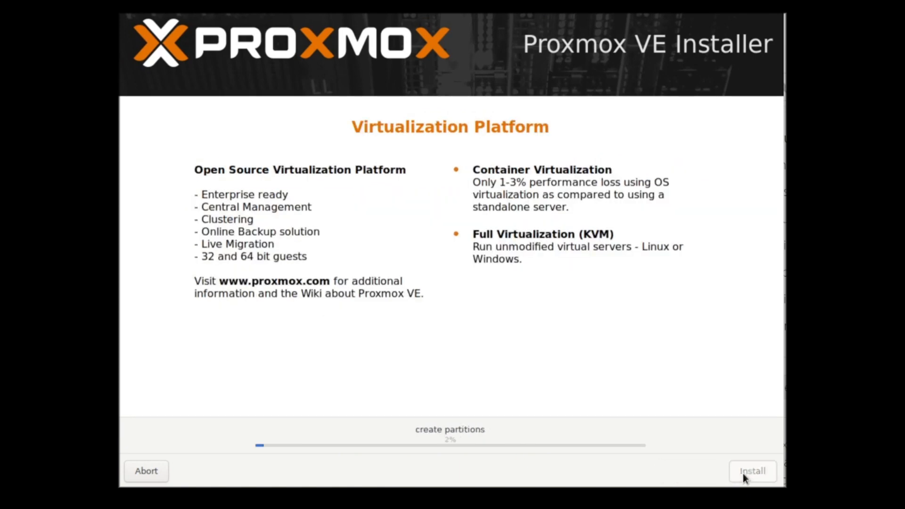
pyautogui.moveTo(739, 475)
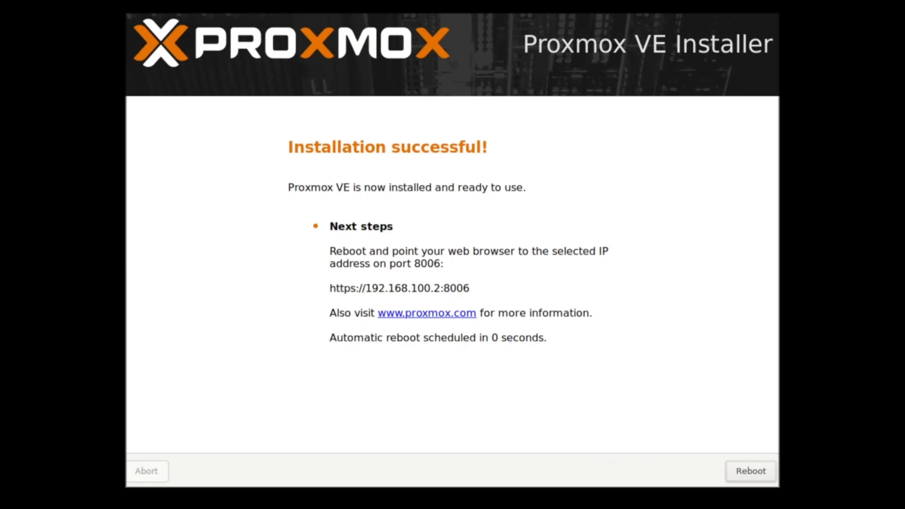
pyautogui.click(749, 470)
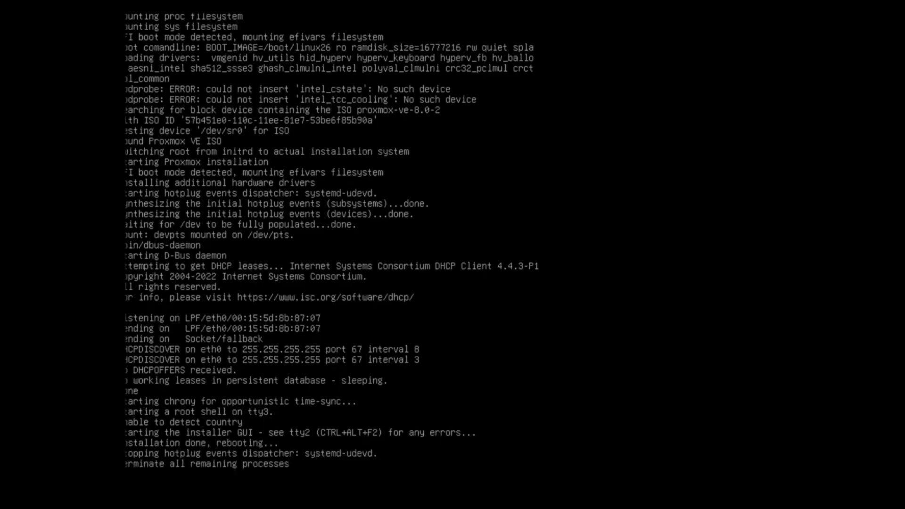
# - Wait for the reboot and reach the Proxmox VE web login at 192.168.100.2:8006
pyautogui.scroll(-3)
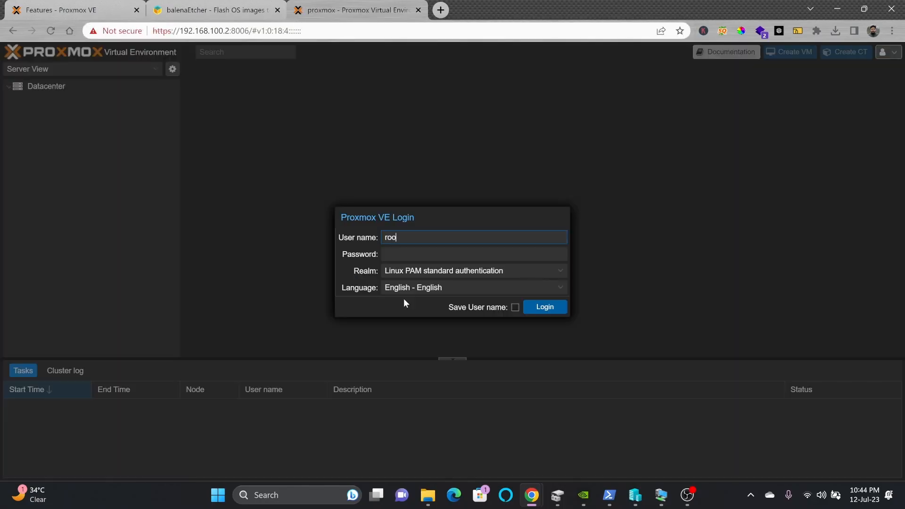
# - Log in and browse the proxmox node summary and its localnetwork zone
pyautogui.click(543, 306)
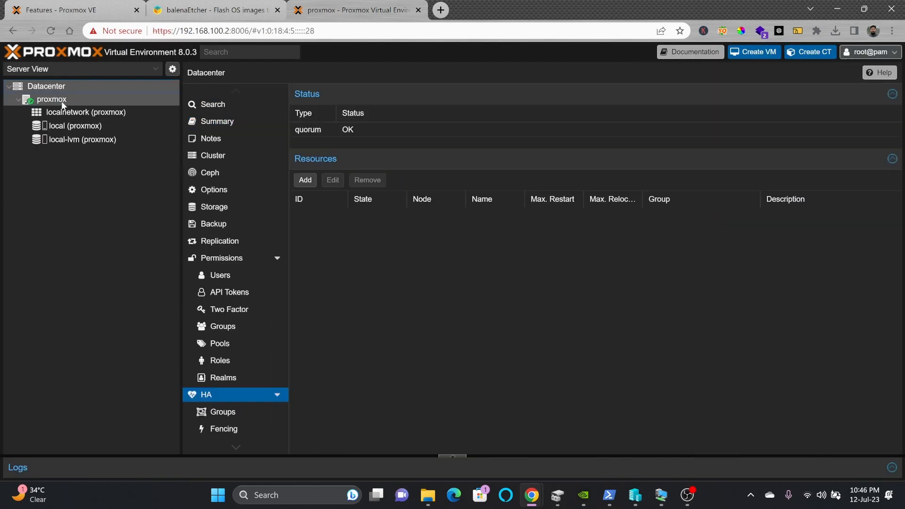
pyautogui.click(50, 99)
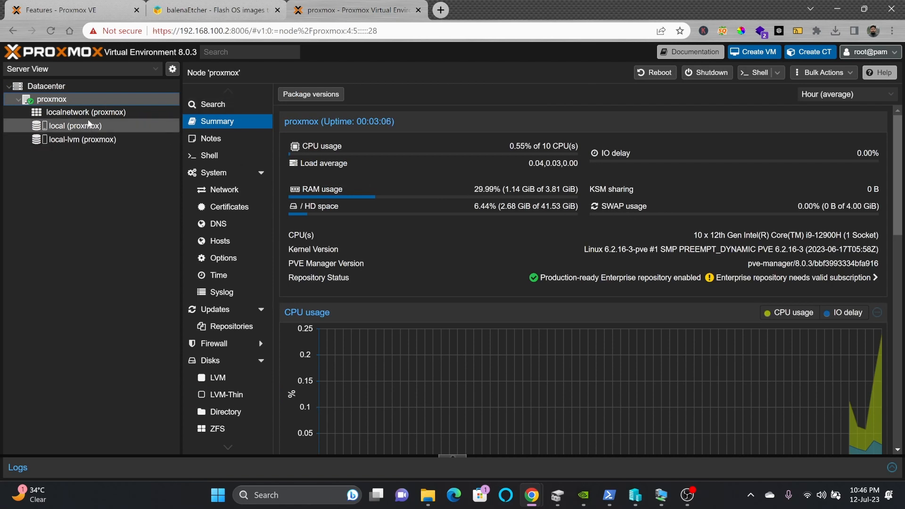
pyautogui.click(86, 112)
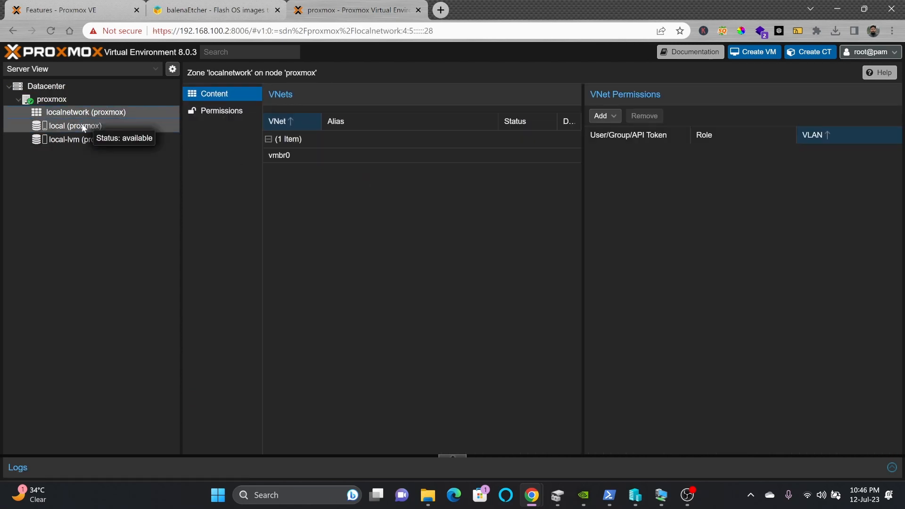
pyautogui.click(82, 140)
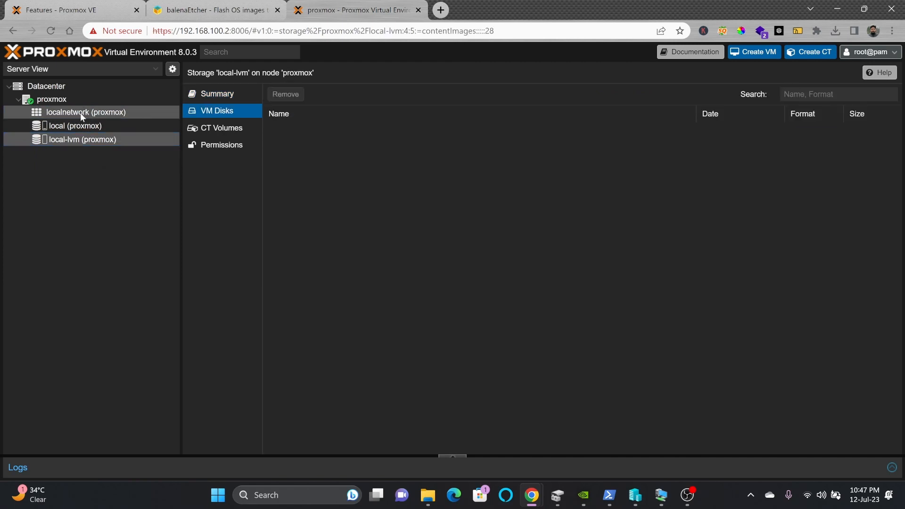
pyautogui.moveTo(103, 126)
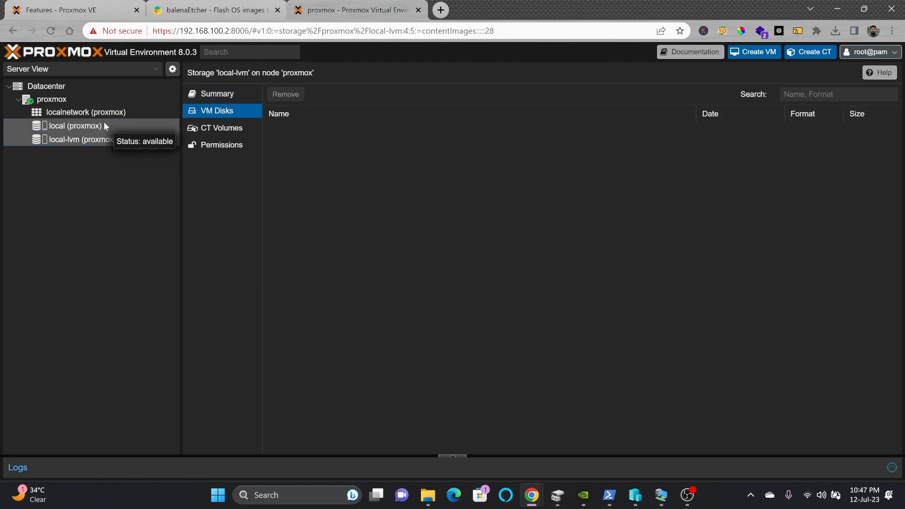
pyautogui.moveTo(85, 112)
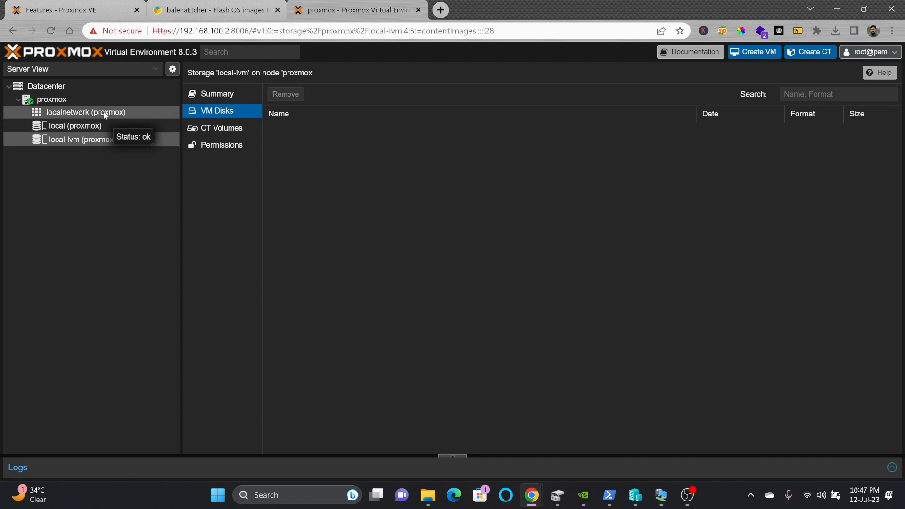
pyautogui.moveTo(81, 139)
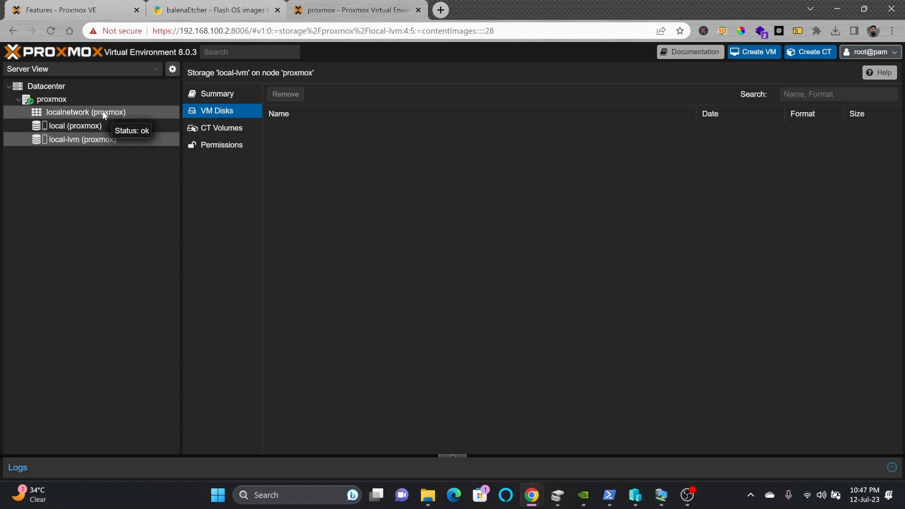
pyautogui.click(86, 112)
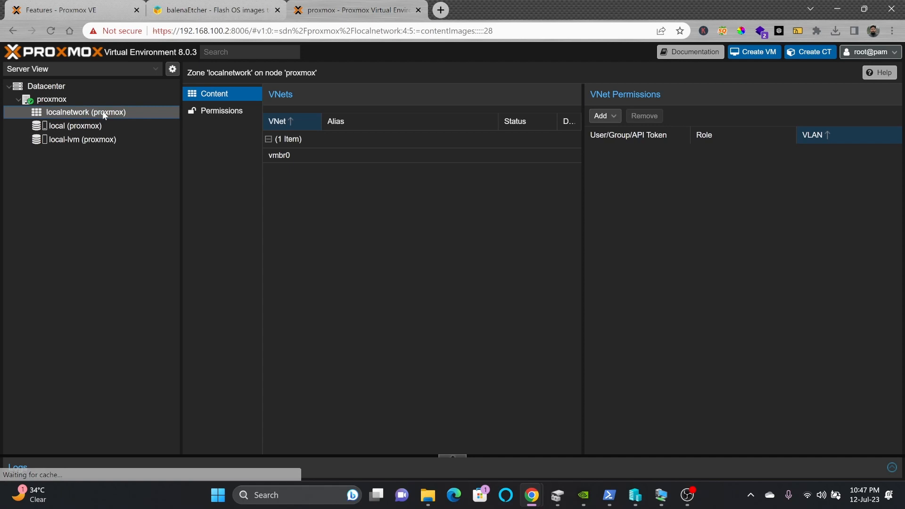
pyautogui.moveTo(107, 114)
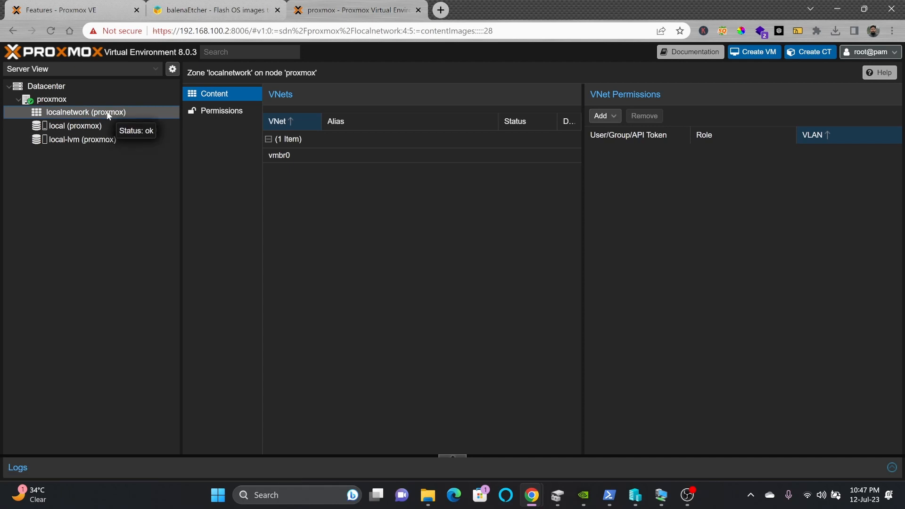
pyautogui.moveTo(118, 124)
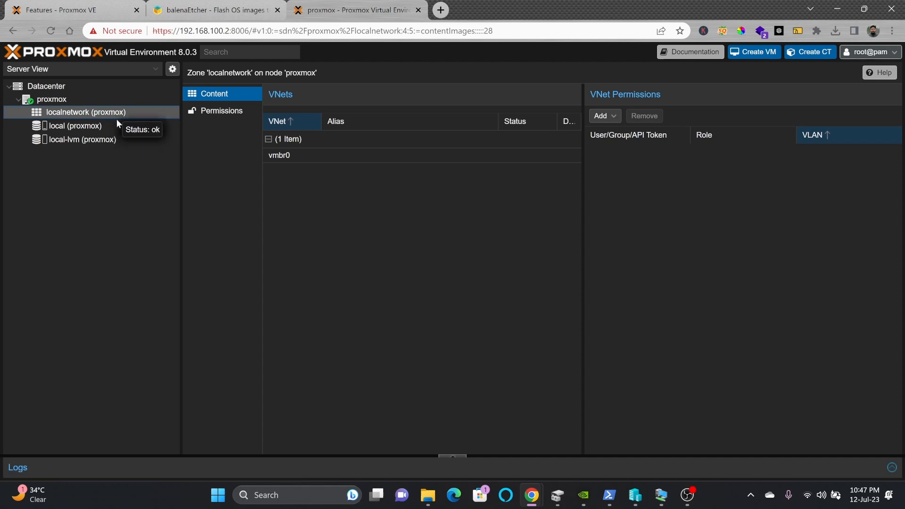
# - Review the vmbr0 bridge in the node's Network view, leaving it unchanged
pyautogui.click(51, 98)
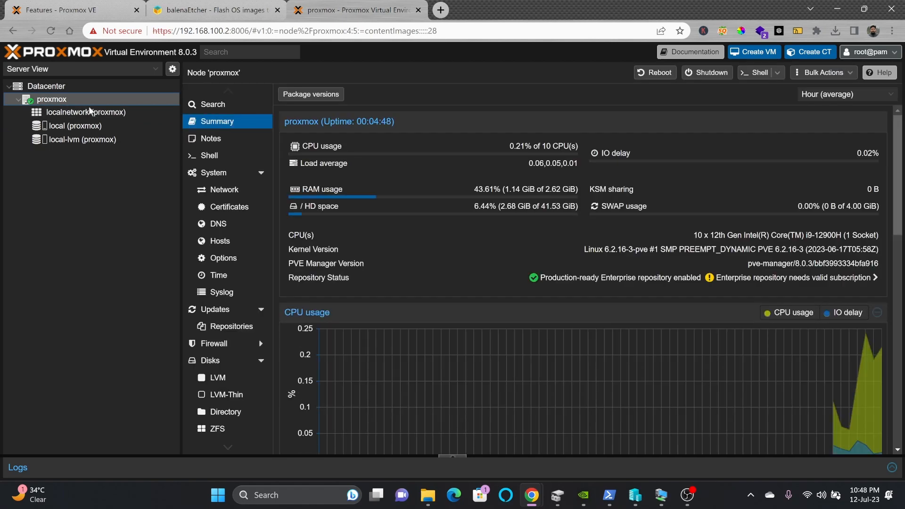
pyautogui.click(224, 190)
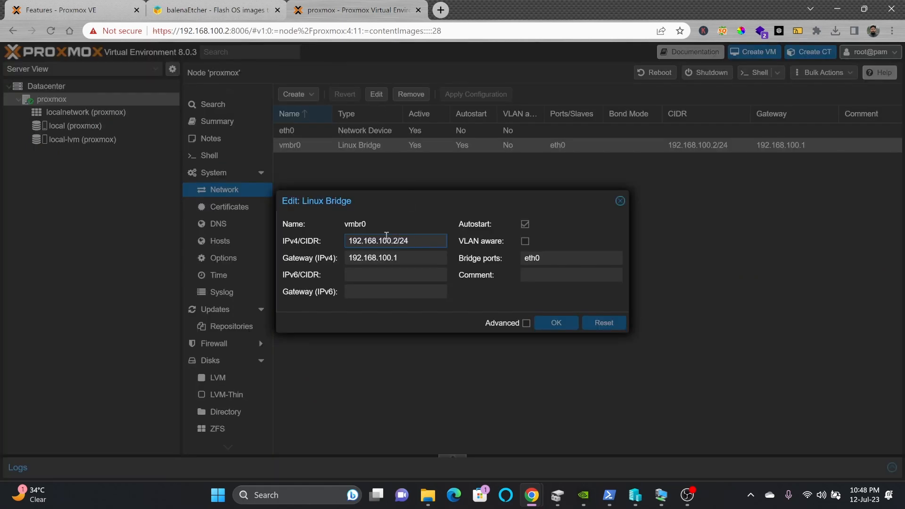
pyautogui.moveTo(411, 271)
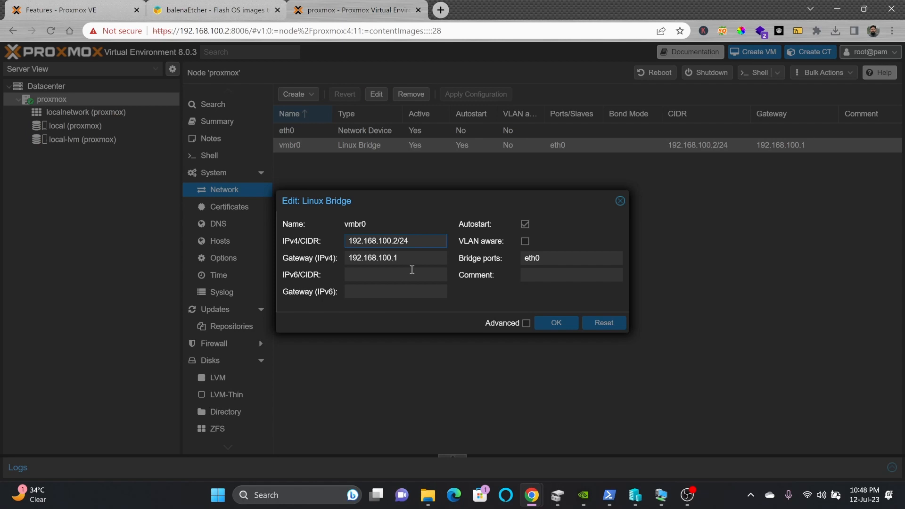
pyautogui.moveTo(545, 259)
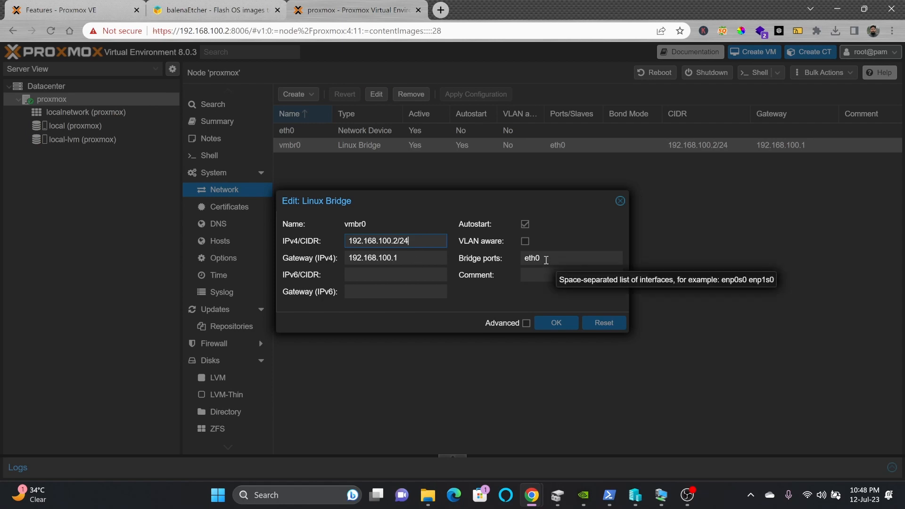
pyautogui.moveTo(612, 199)
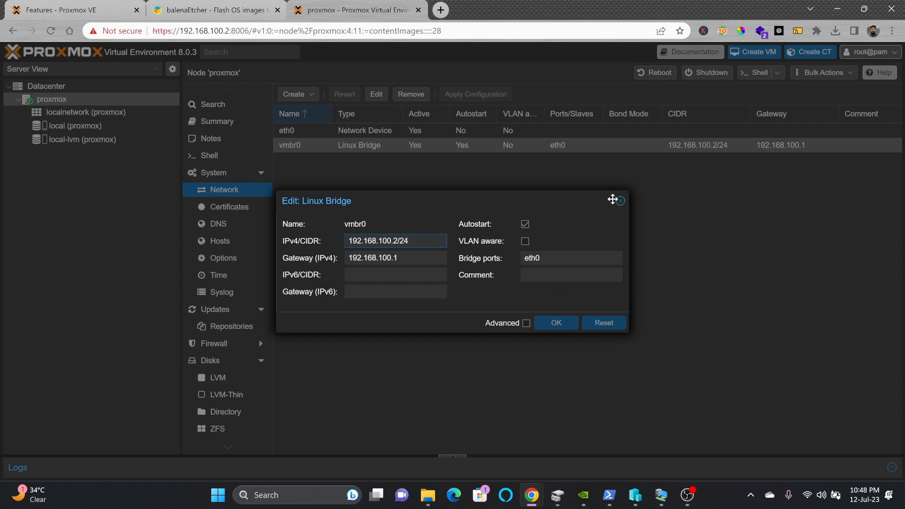
pyautogui.click(618, 200)
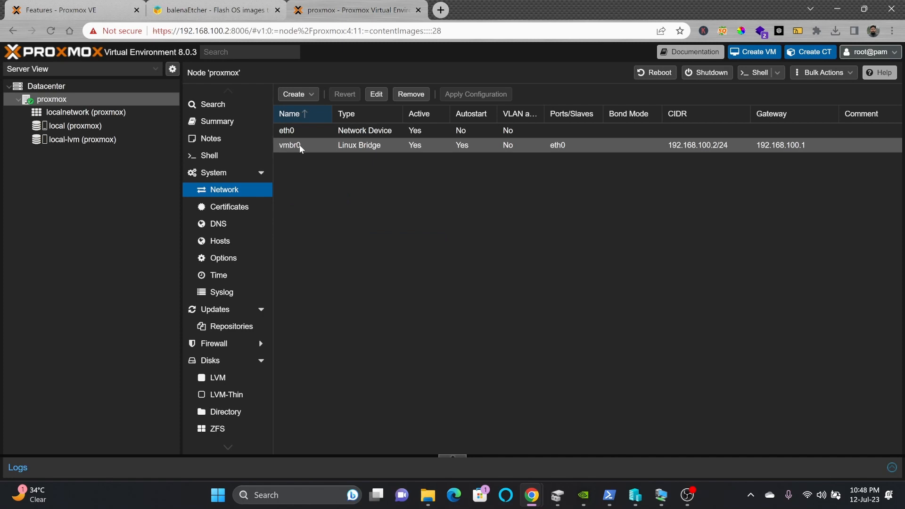
pyautogui.moveTo(340, 148)
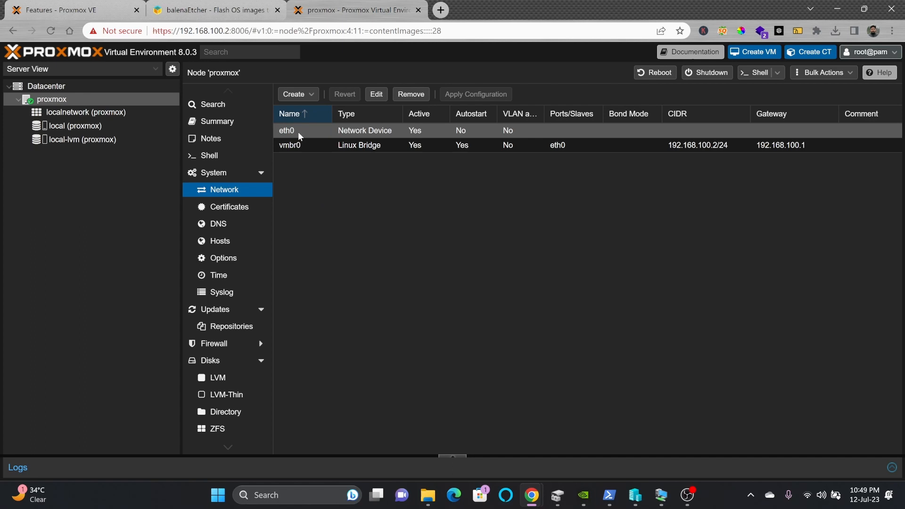
pyautogui.click(295, 93)
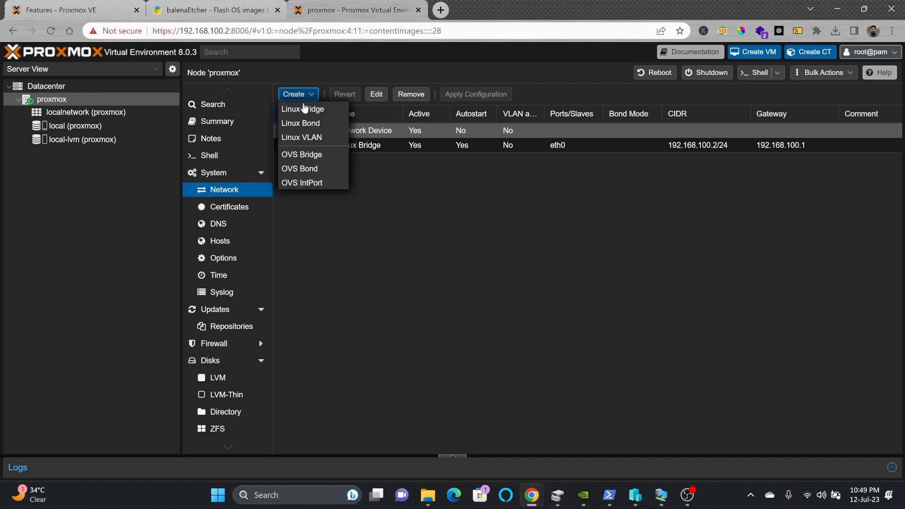
pyautogui.click(302, 109)
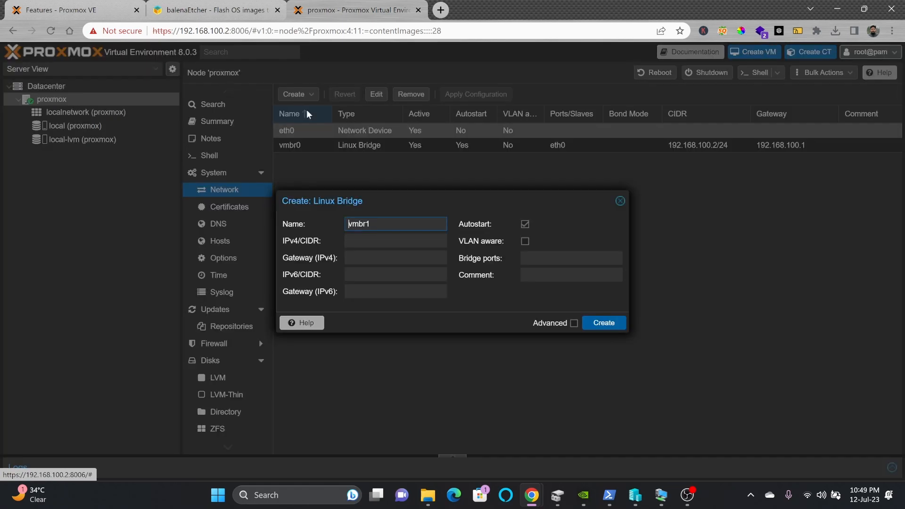
pyautogui.write('e')
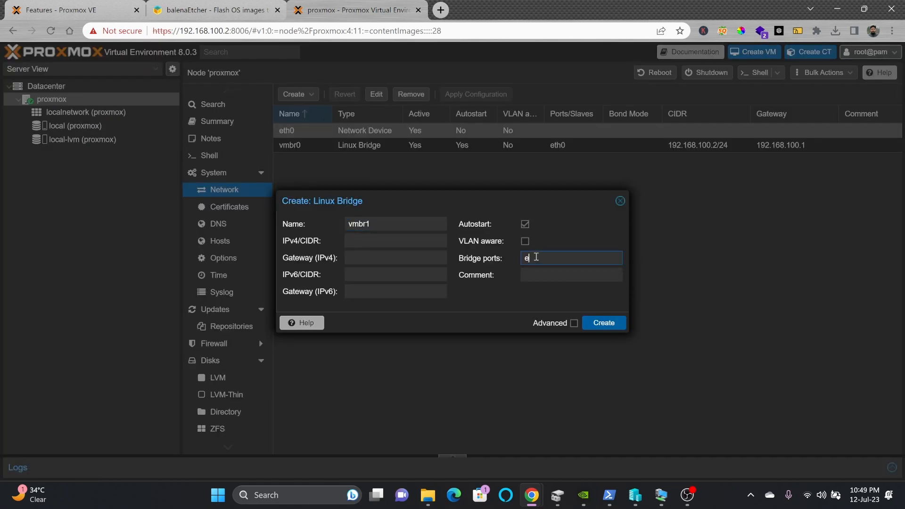
pyautogui.write('th0')
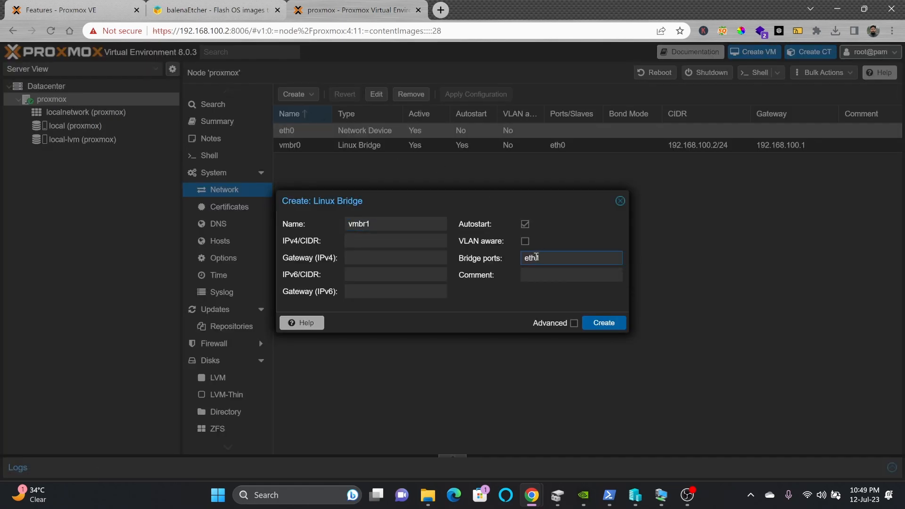
pyautogui.click(604, 322)
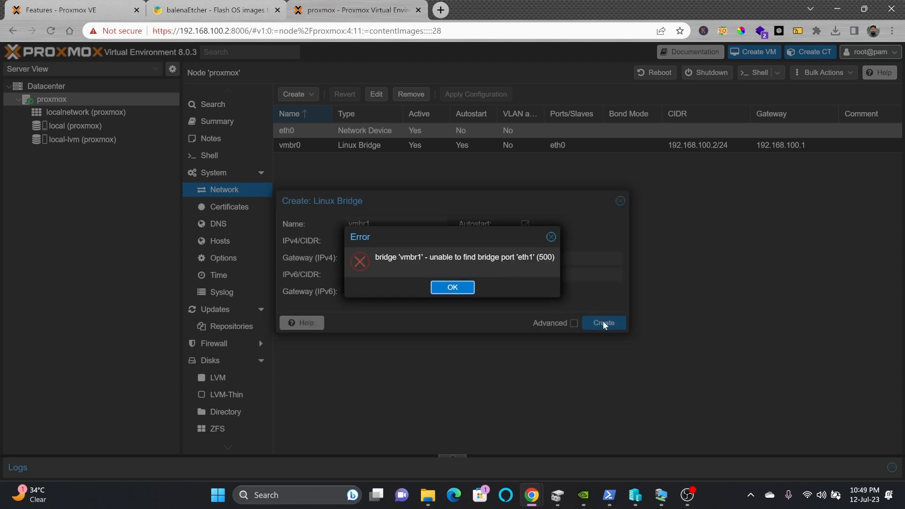
pyautogui.moveTo(443, 258)
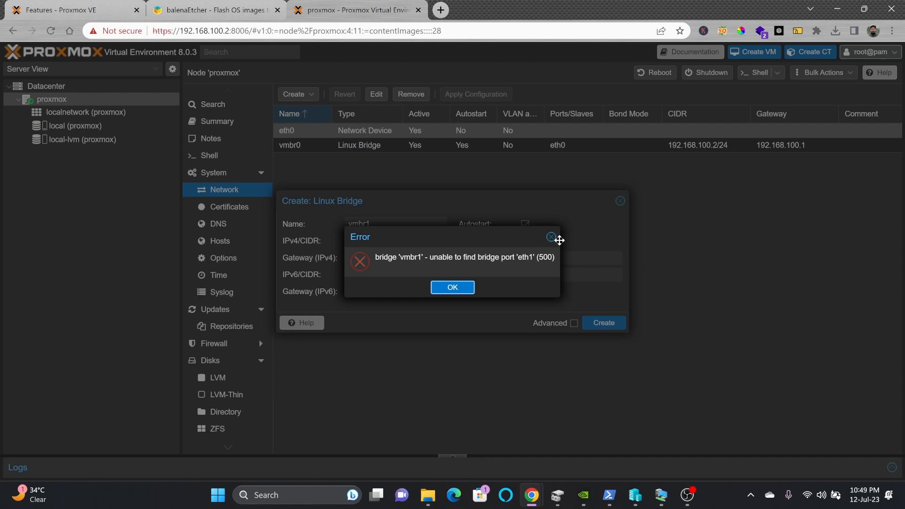
pyautogui.click(452, 288)
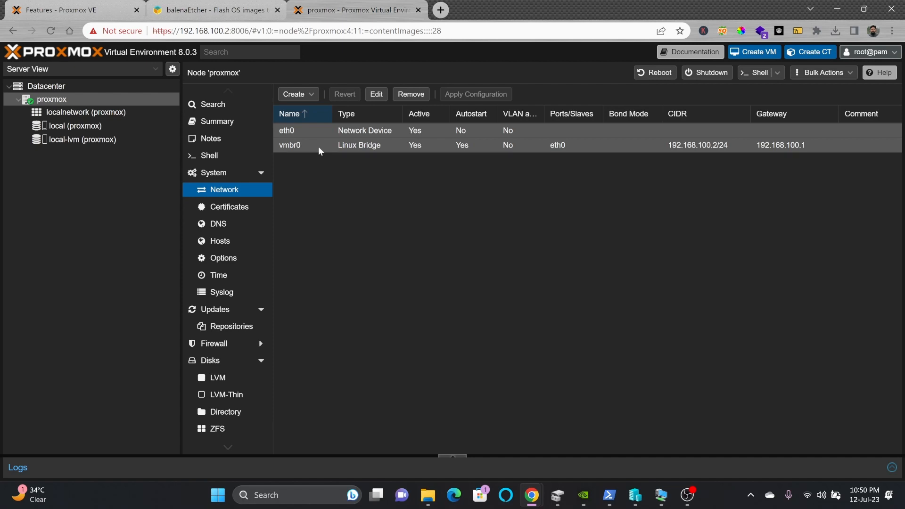
pyautogui.click(210, 139)
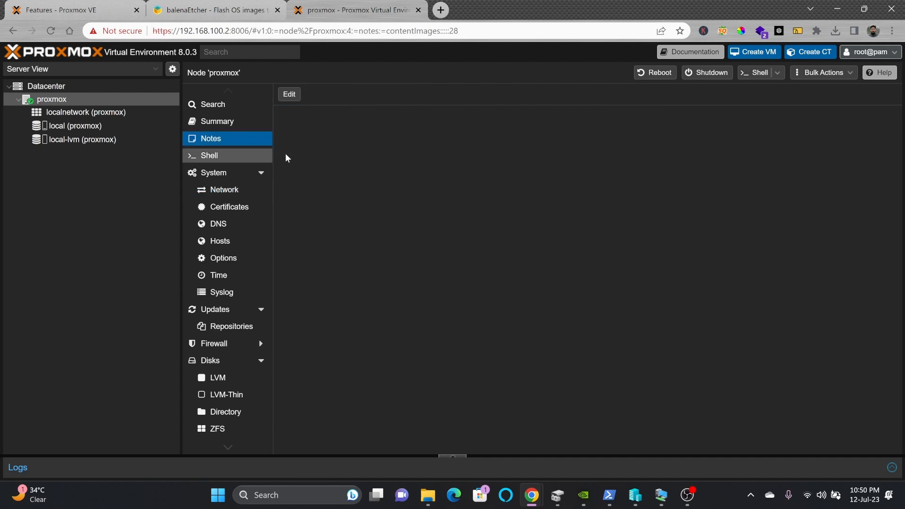
# - Add the note 'this is the server for tutorial' to the proxmox node
pyautogui.click(289, 94)
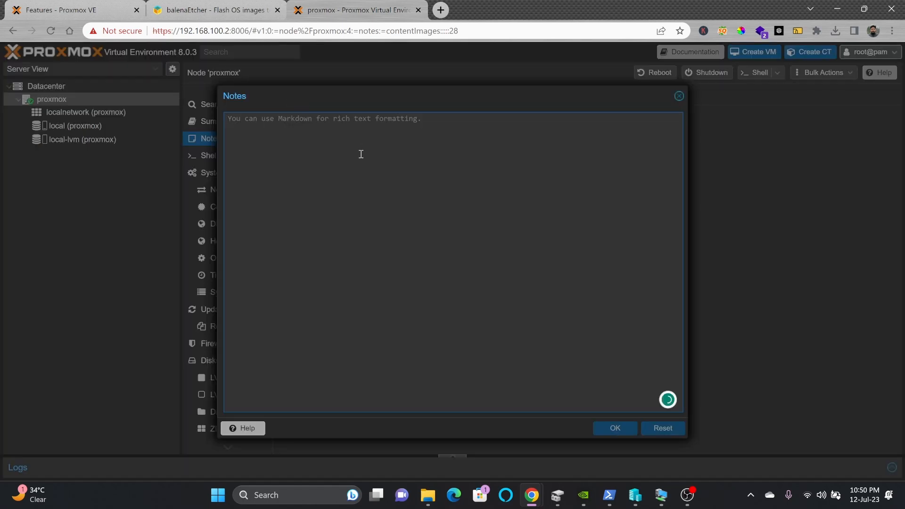
pyautogui.write('this is the server for t')
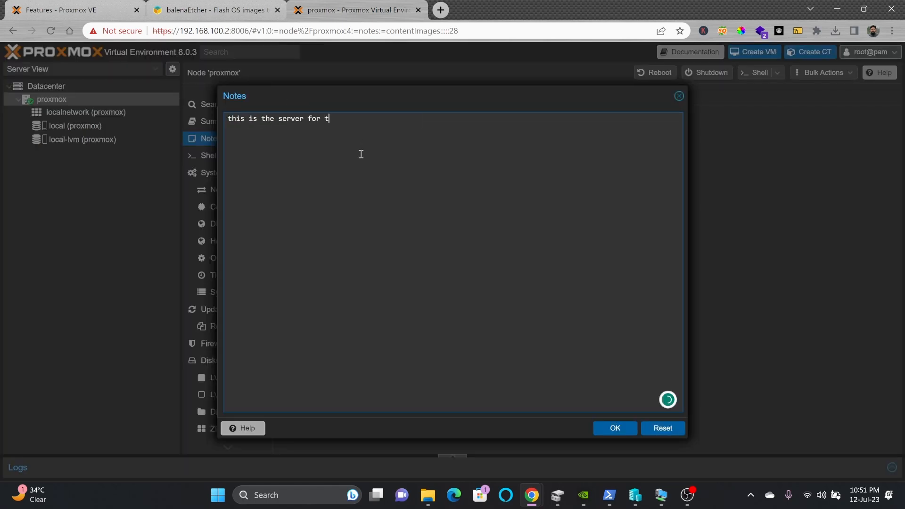
pyautogui.write('utorial')
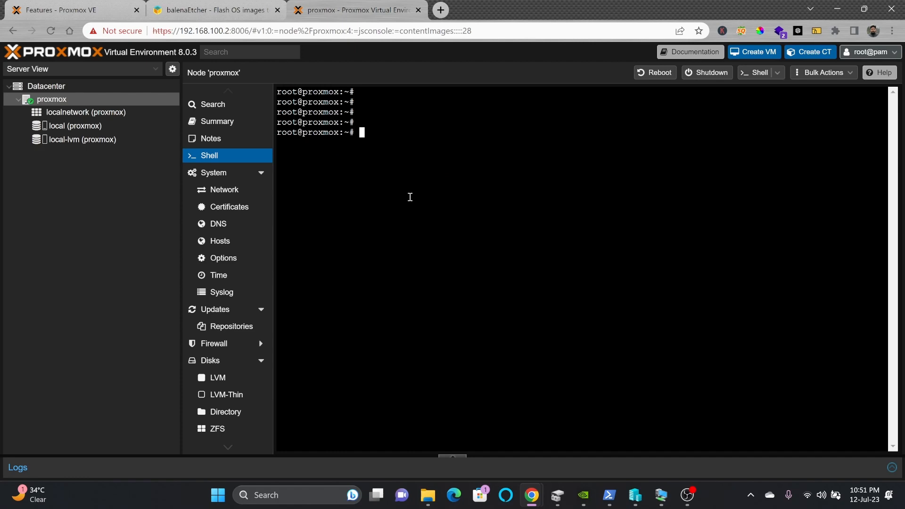
pyautogui.write('nano /etc/network/')
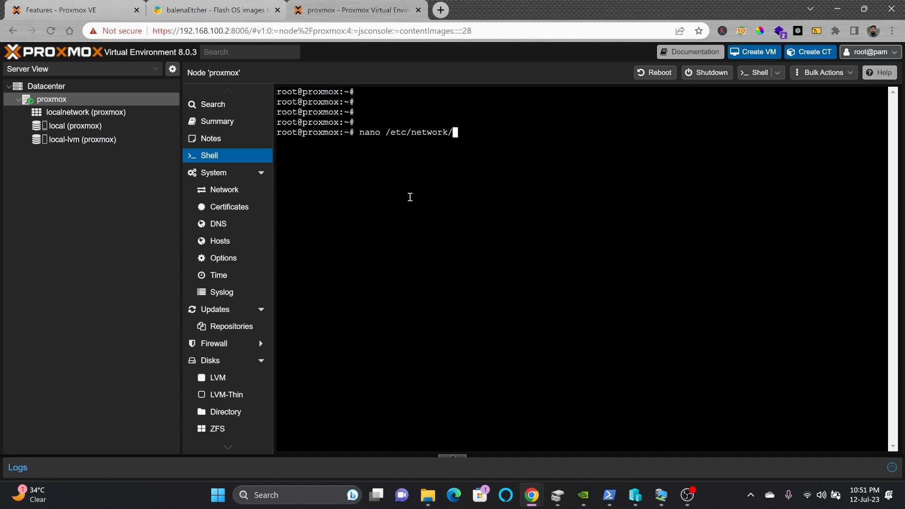
pyautogui.write('interfaces')
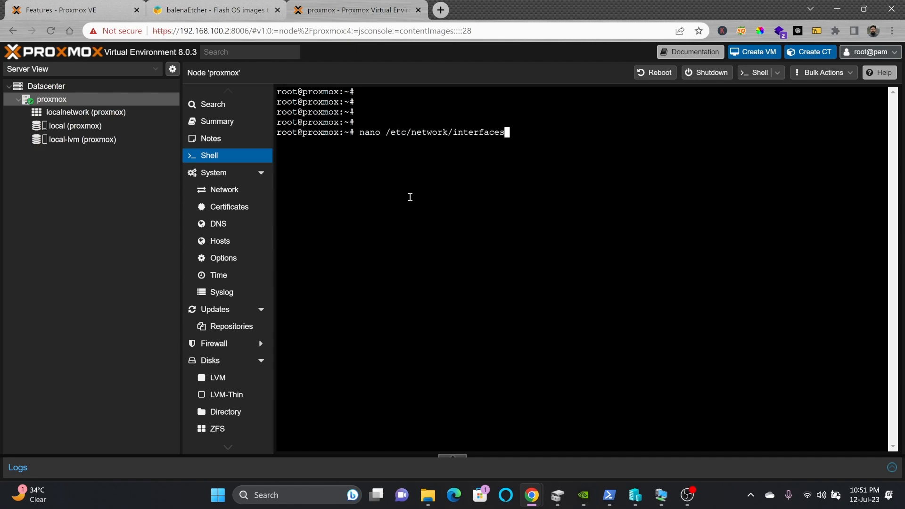
pyautogui.press('Return')
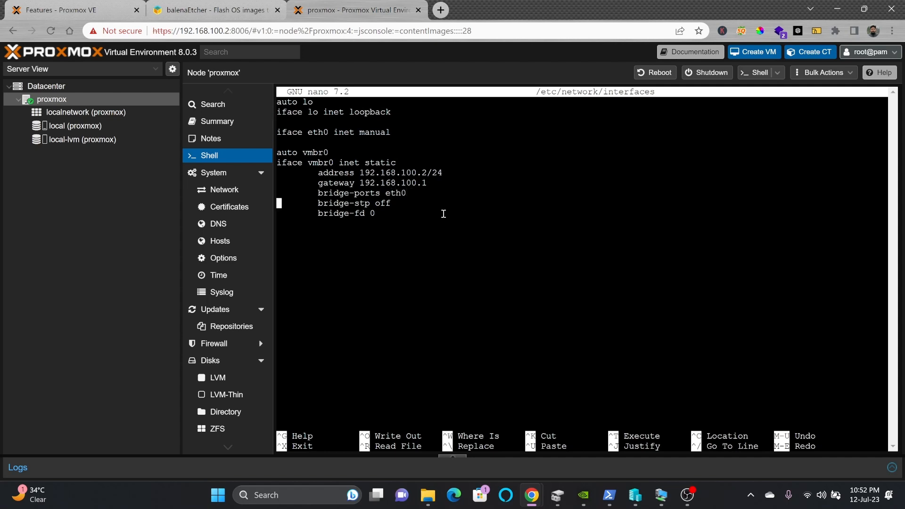
pyautogui.press('Down')
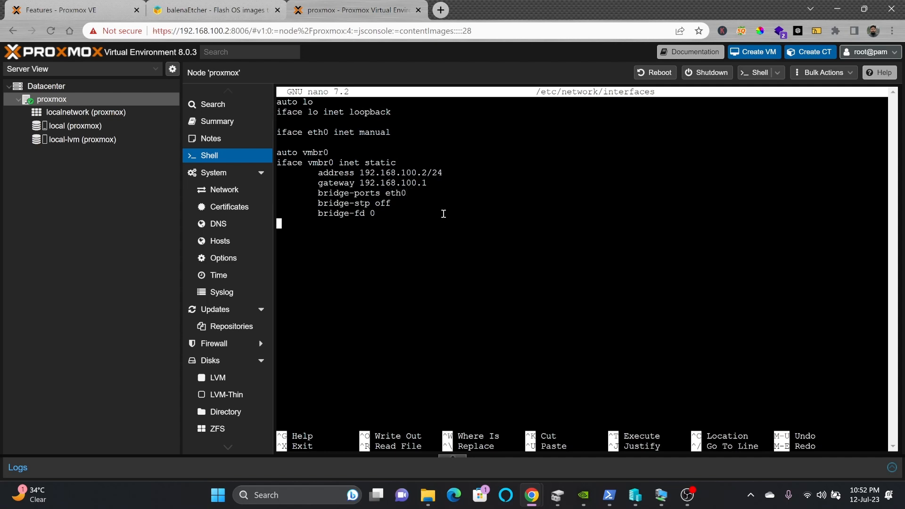
pyautogui.press('ctrl+x')
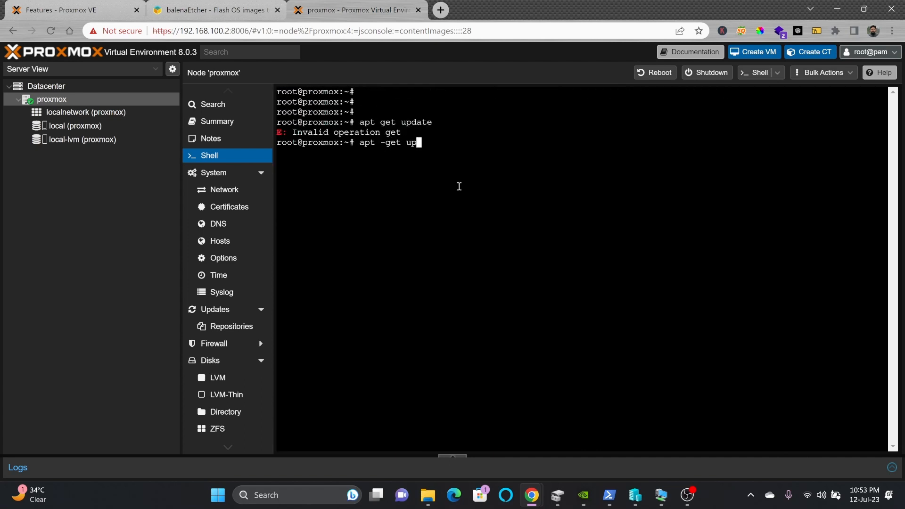
# - Run apt-get update in the node shell, which fails, then view Certificates
pyautogui.press('Return')
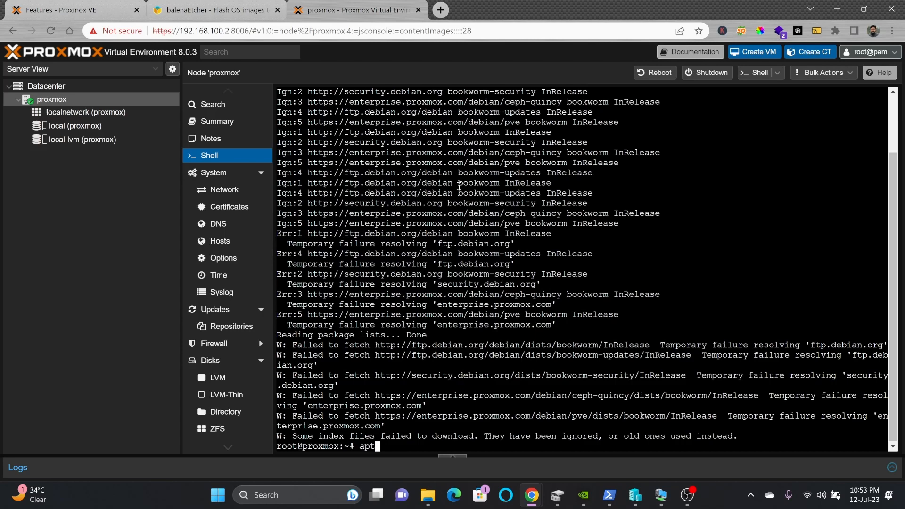
pyautogui.write('-get upg')
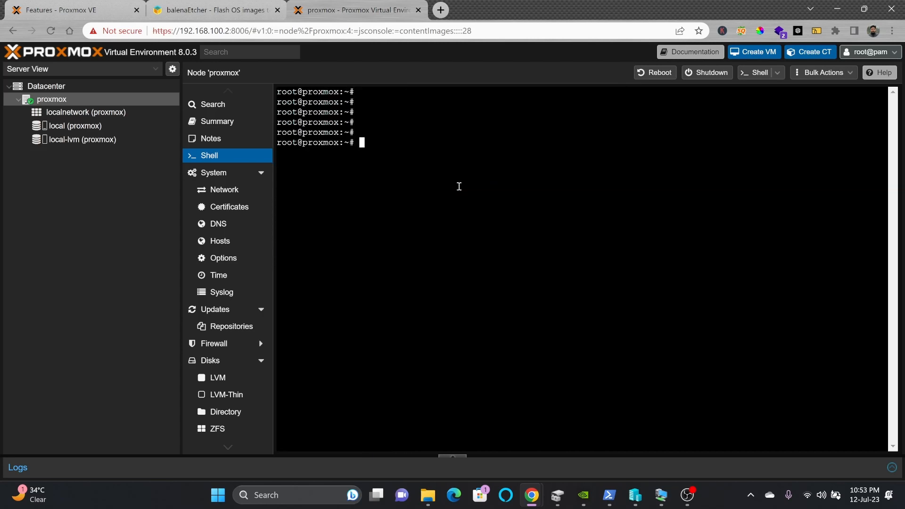
pyautogui.click(229, 206)
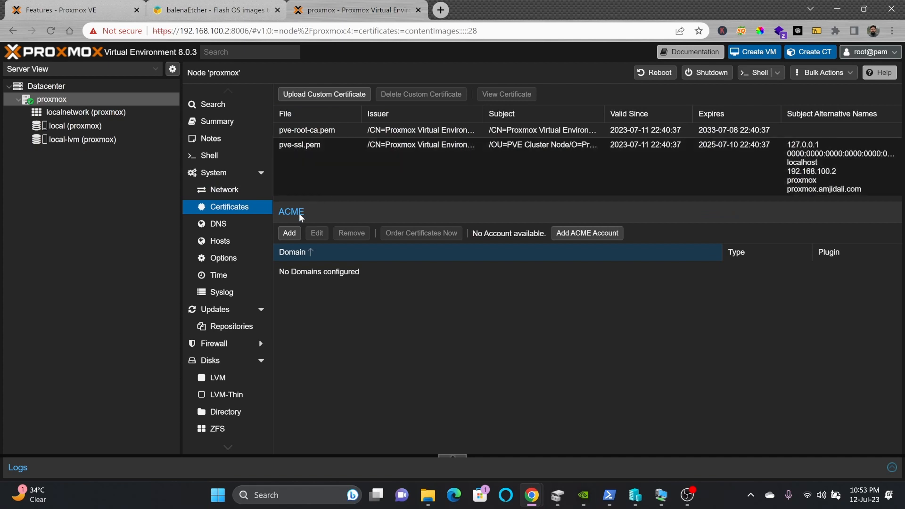
# - Set the node's DNS servers 2 and 3 to 8.8.8.8 and 1.1.1.1
pyautogui.click(218, 224)
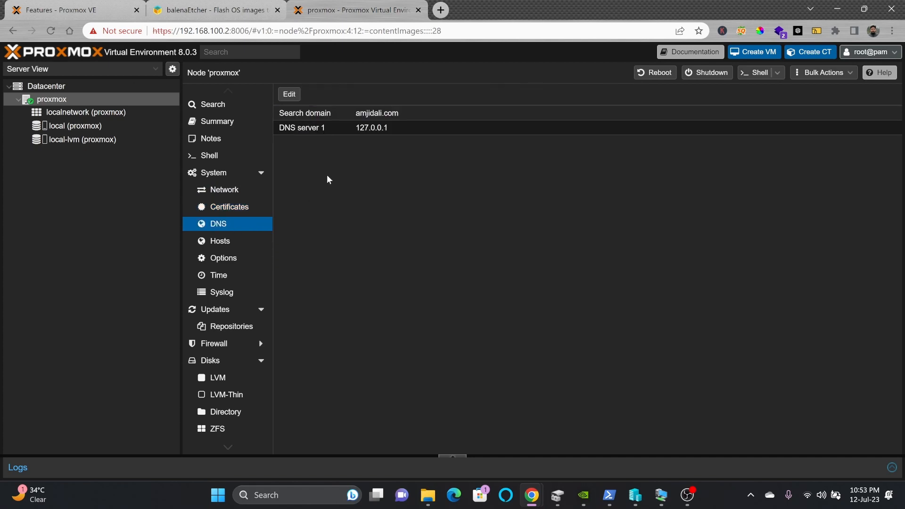
pyautogui.click(289, 94)
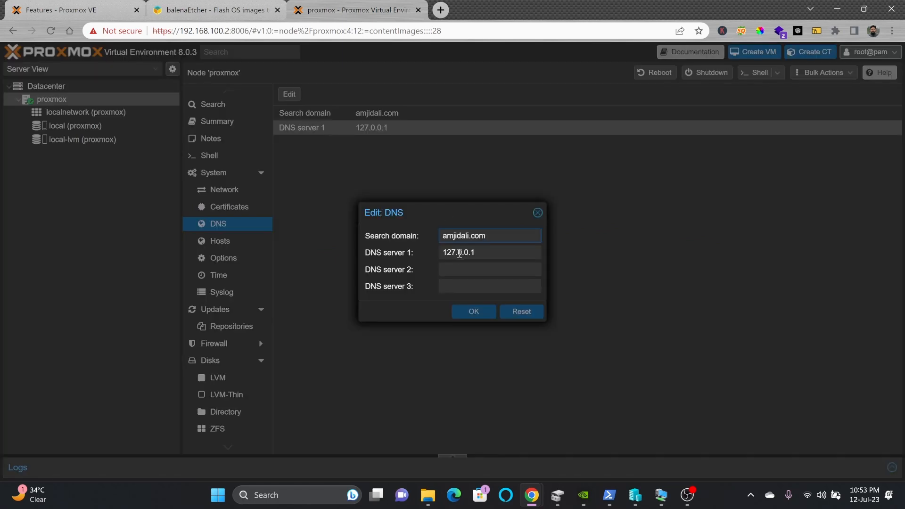
pyautogui.write('8.8')
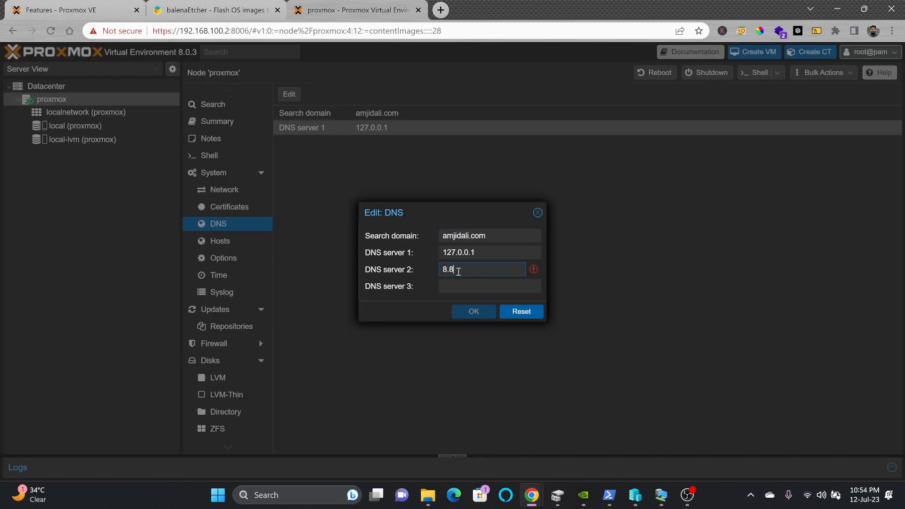
pyautogui.write('1.1.1.1')
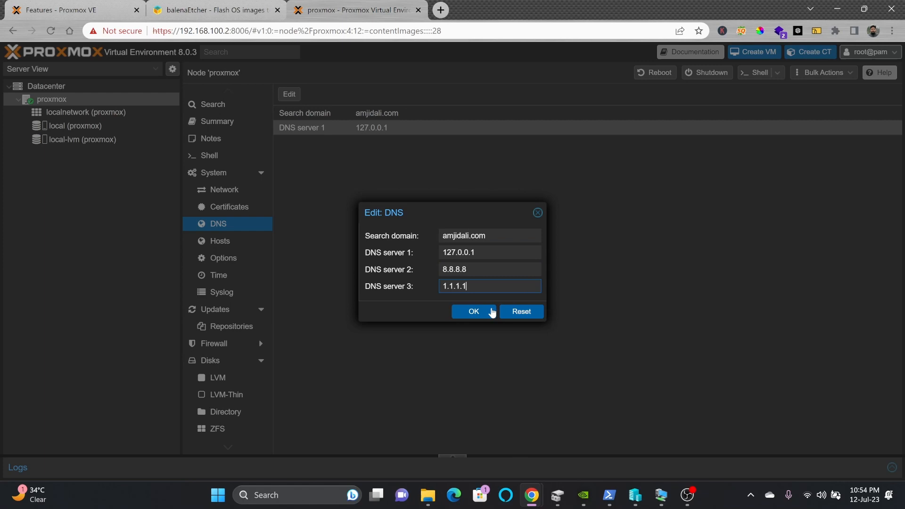
pyautogui.click(220, 241)
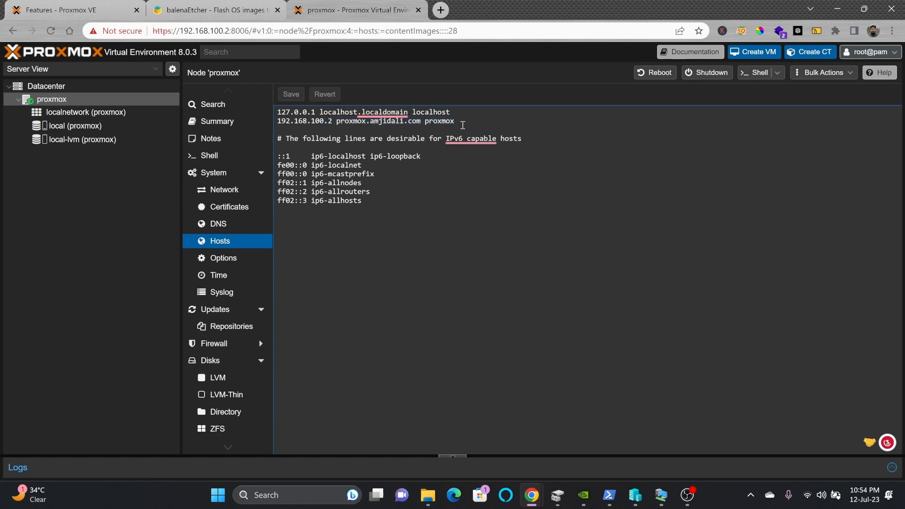
# - Browse the node's Options and Syslog pages, then check Updates showing none available
pyautogui.click(223, 257)
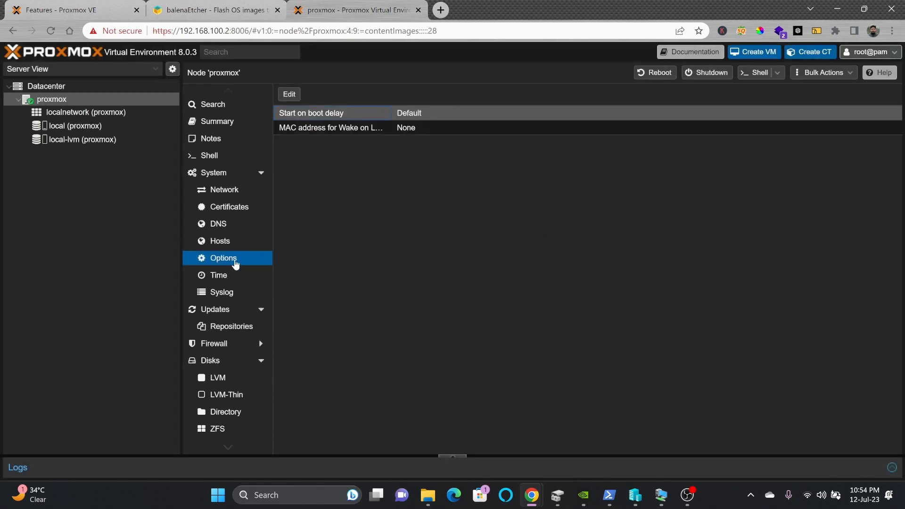
pyautogui.click(222, 293)
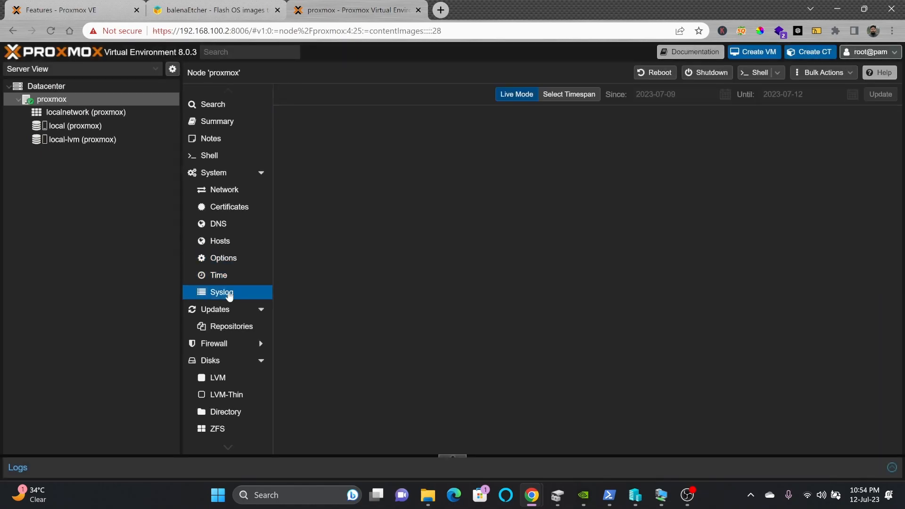
pyautogui.click(221, 292)
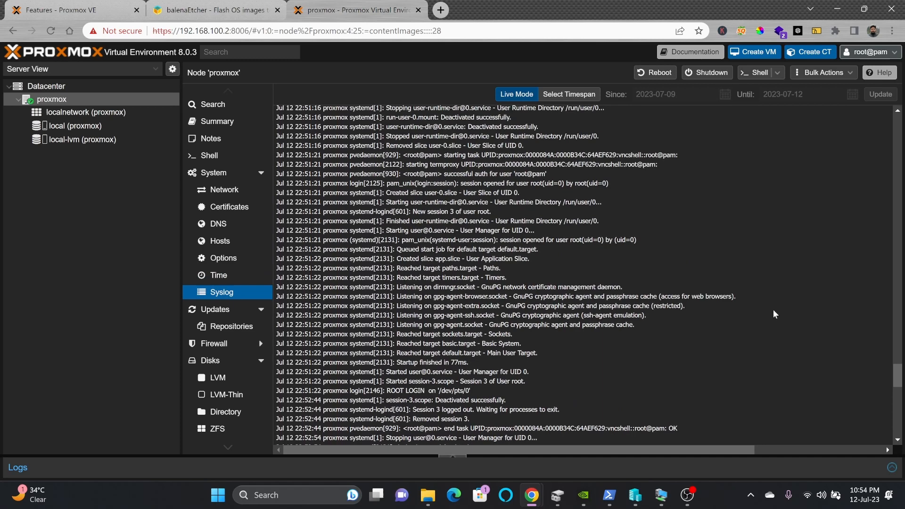
pyautogui.click(214, 309)
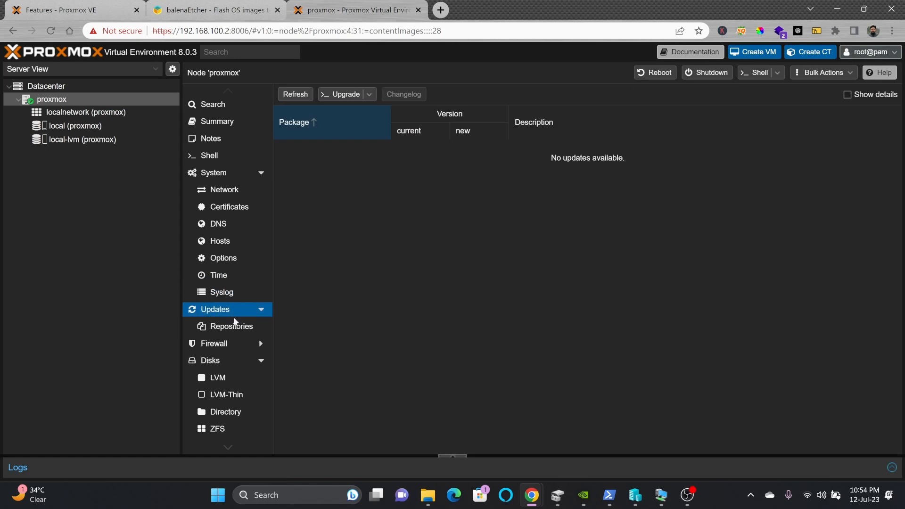
# - Disable the Ceph, pve-enterprise and Debian security repositories
pyautogui.click(232, 326)
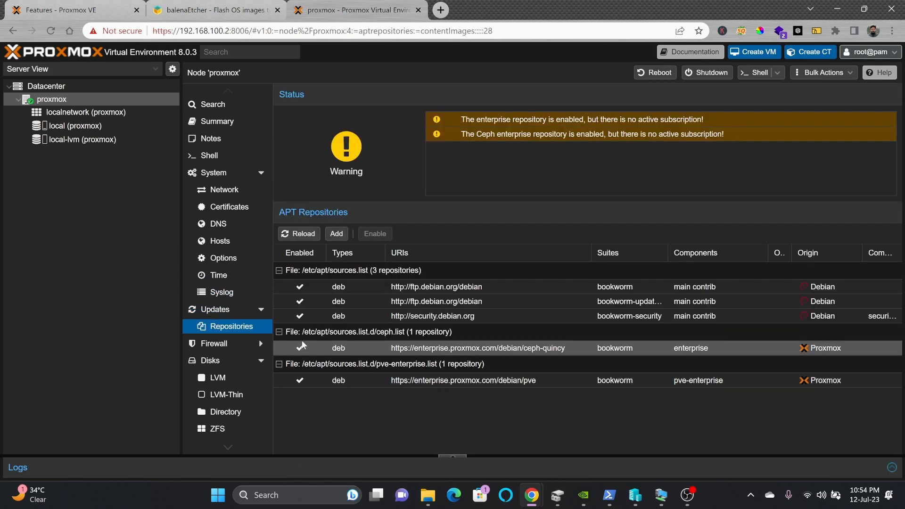
pyautogui.moveTo(315, 337)
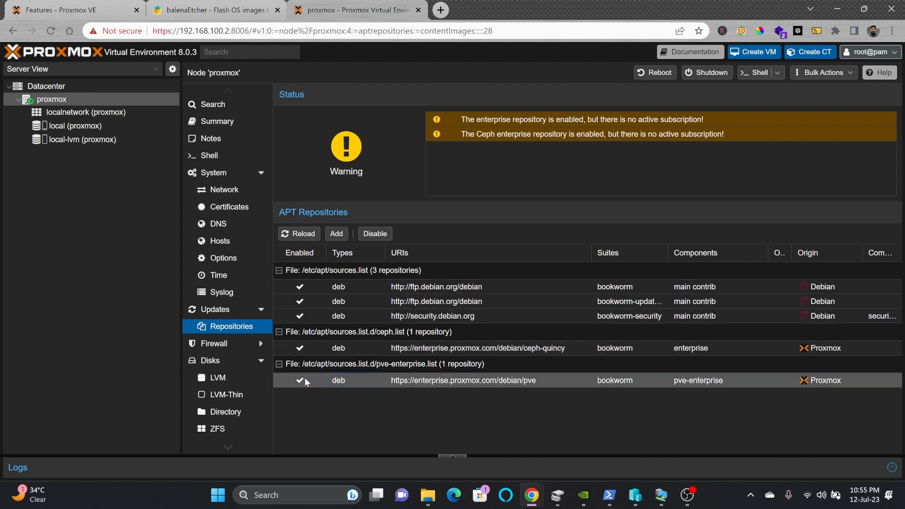
pyautogui.click(374, 233)
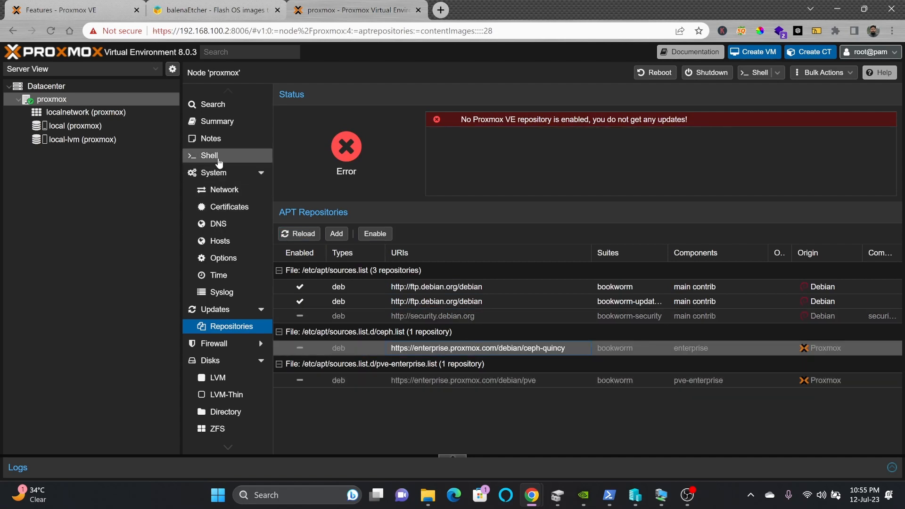
# - Rerun apt-get update successfully in the node shell, then open Firewall
pyautogui.click(209, 155)
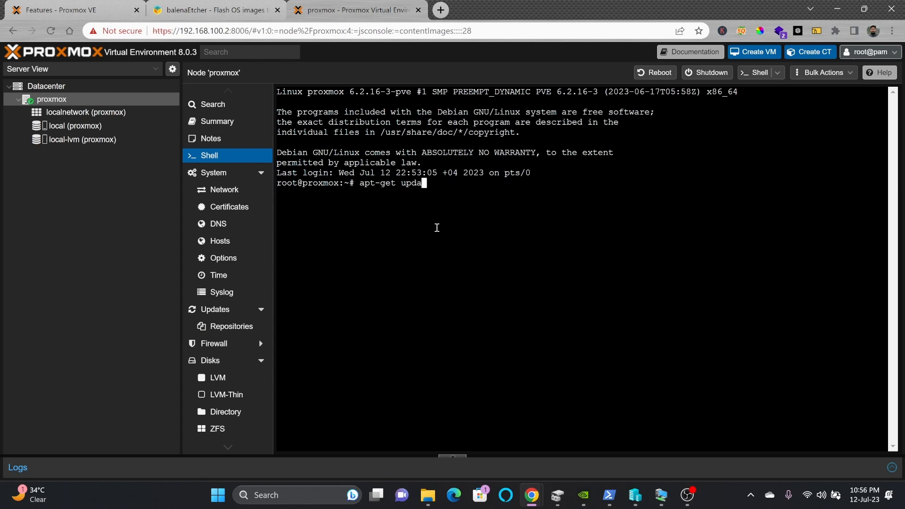
pyautogui.press('Return')
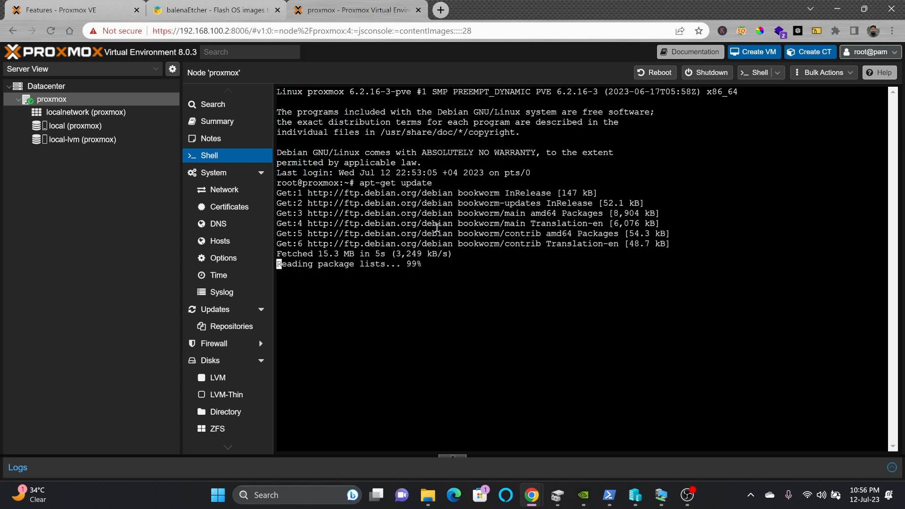
pyautogui.click(213, 343)
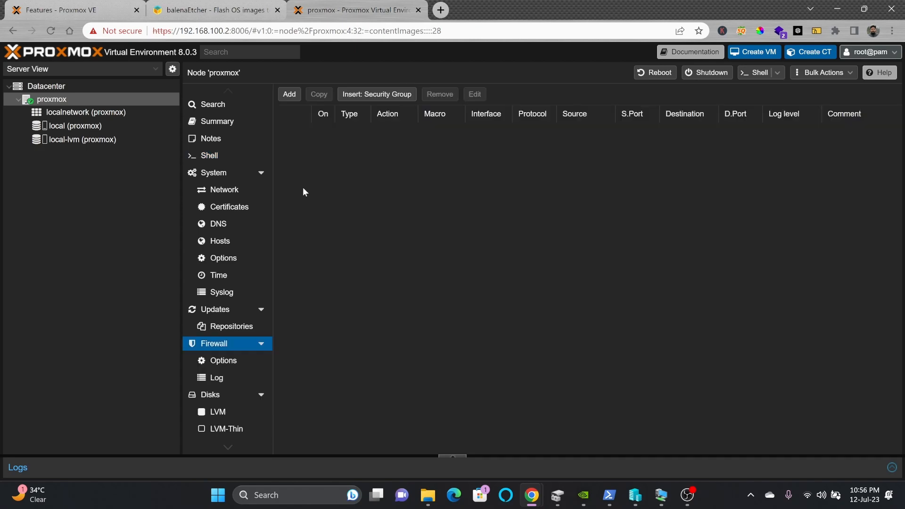
pyautogui.moveTo(287, 114)
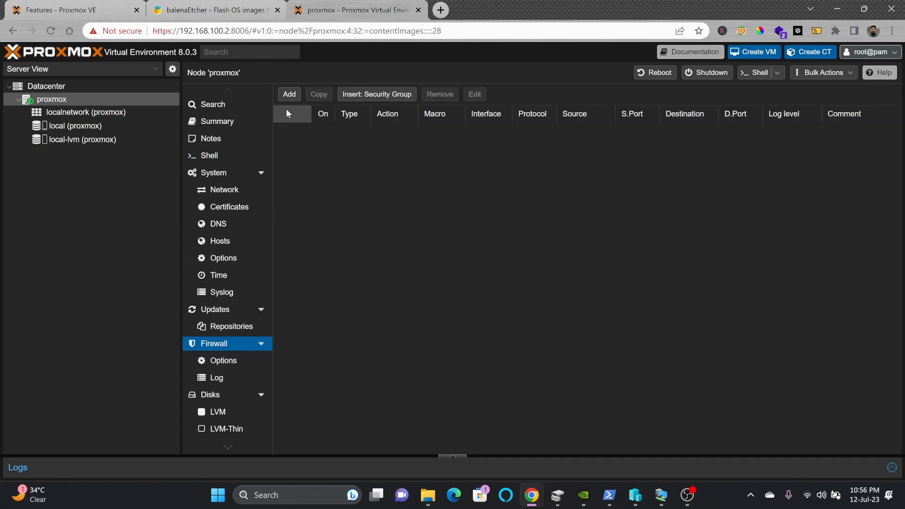
# - View the node's firewall log, the 66.43 GB LVM-Thin data pool, and the empty Directory storage list
pyautogui.click(288, 95)
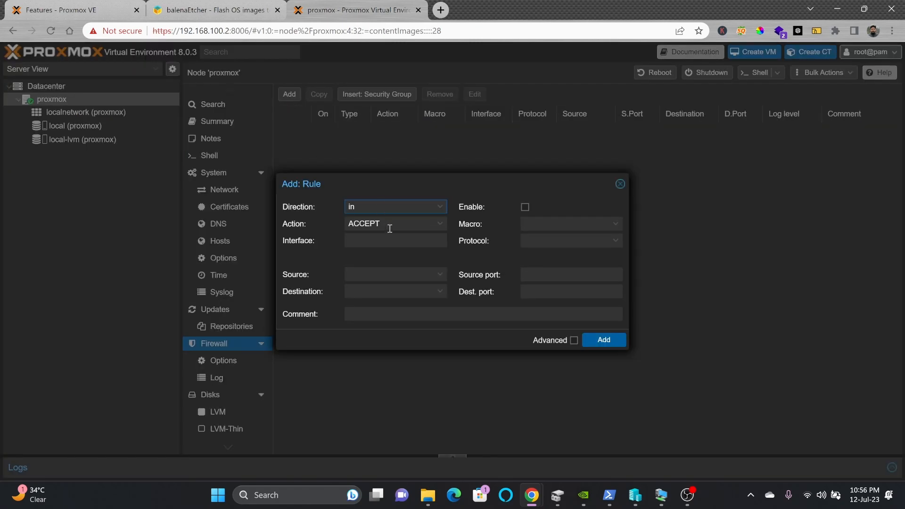
pyautogui.moveTo(504, 304)
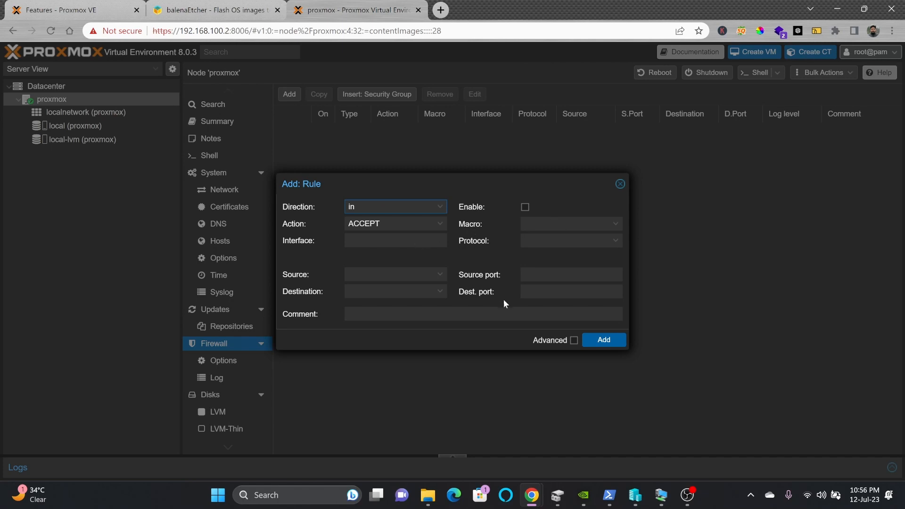
pyautogui.moveTo(620, 185)
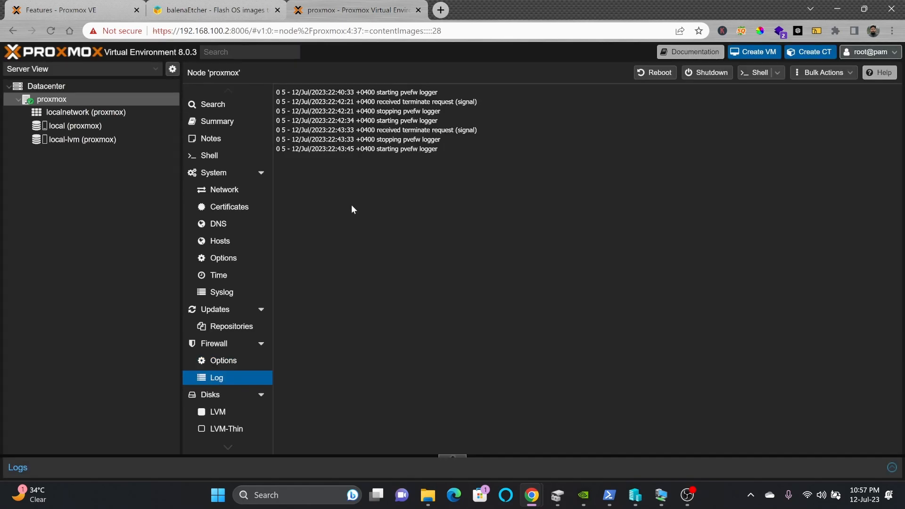
pyautogui.click(210, 395)
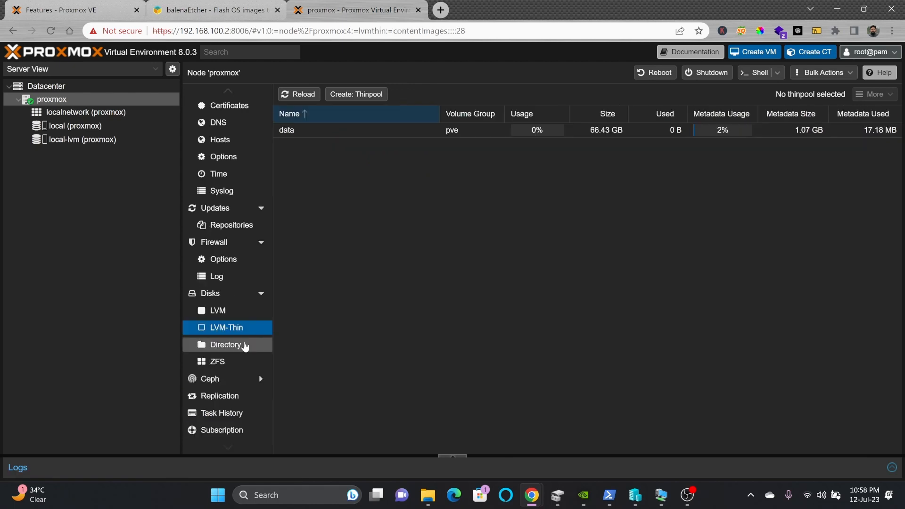
pyautogui.click(226, 345)
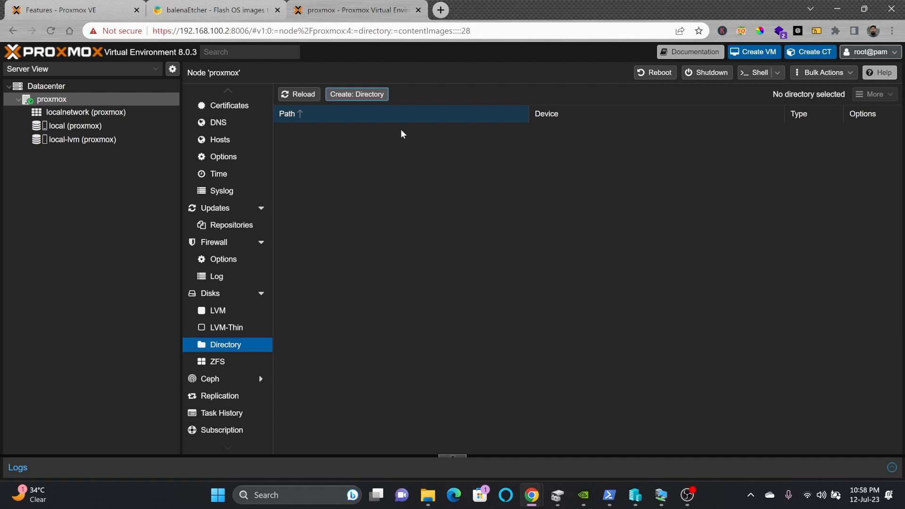
# - Check the empty ZFS pools, the uninstalled Ceph status and configuration, and Replication requiring two nodes
pyautogui.click(218, 362)
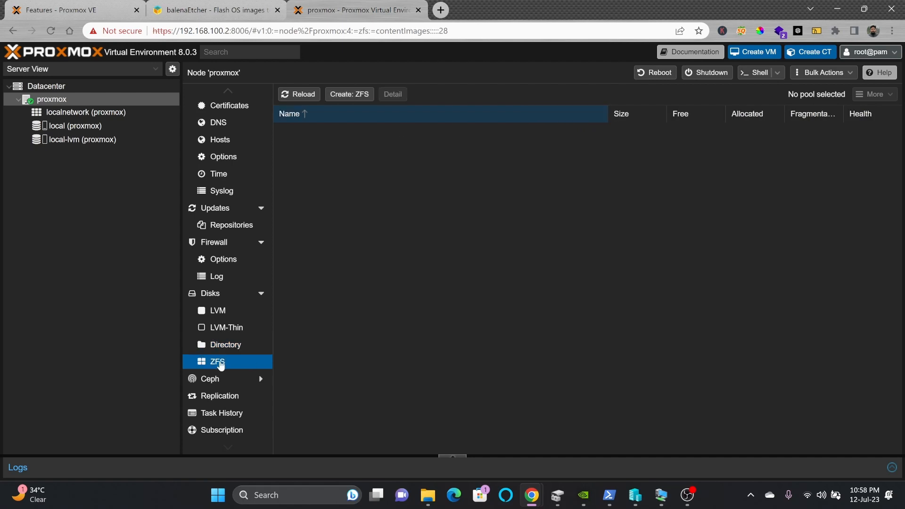
pyautogui.click(210, 378)
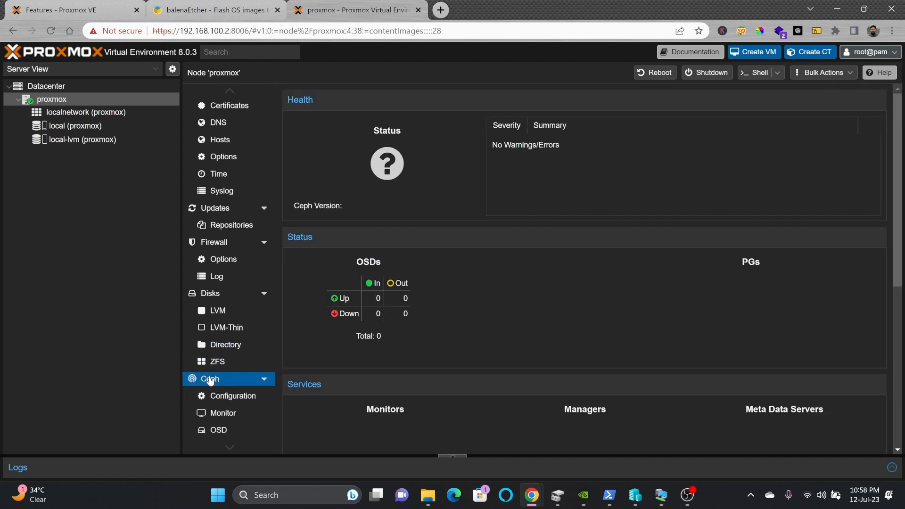
pyautogui.click(234, 396)
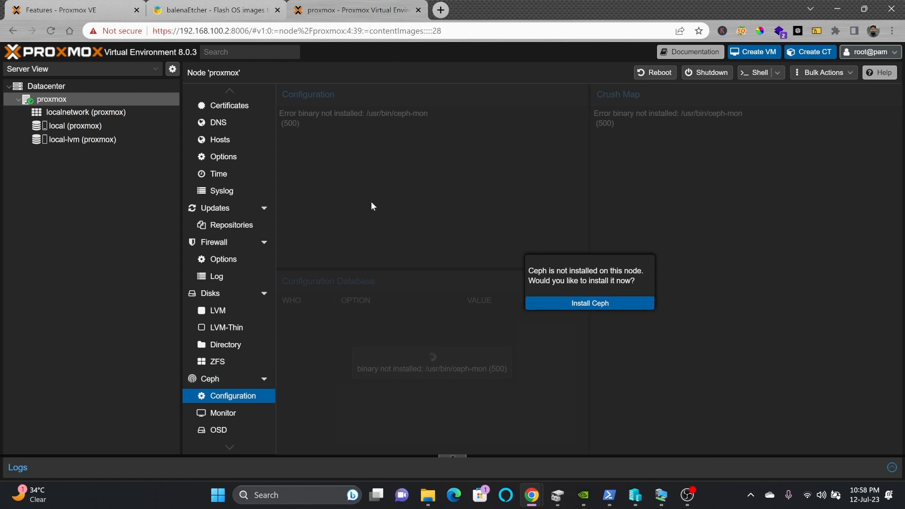
pyautogui.scroll(-3)
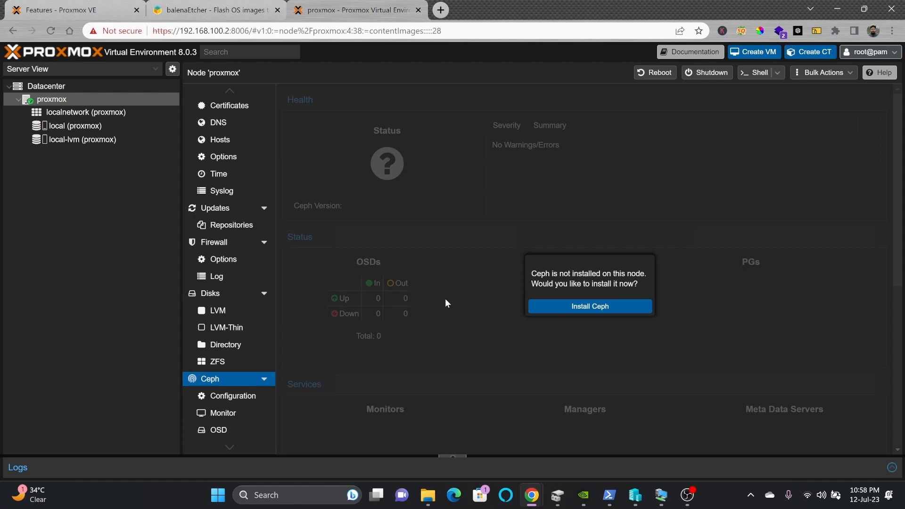
pyautogui.click(219, 396)
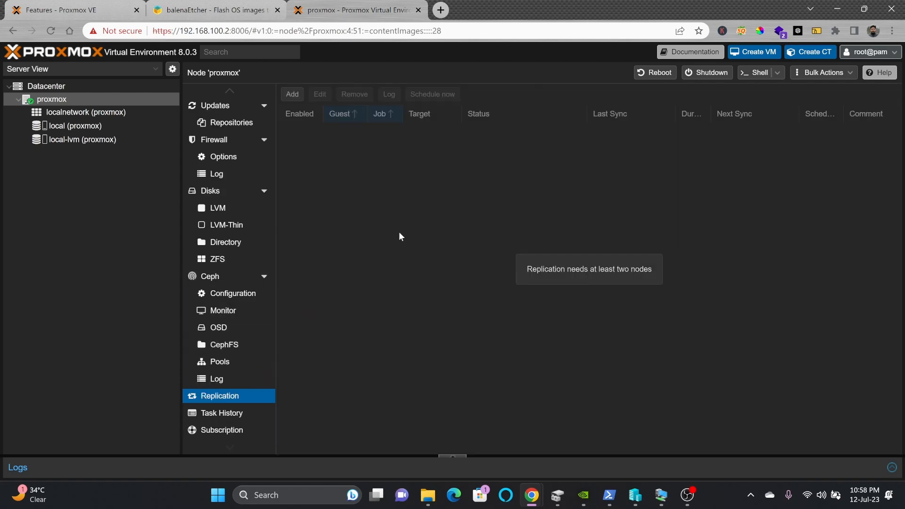
pyautogui.moveTo(77, 94)
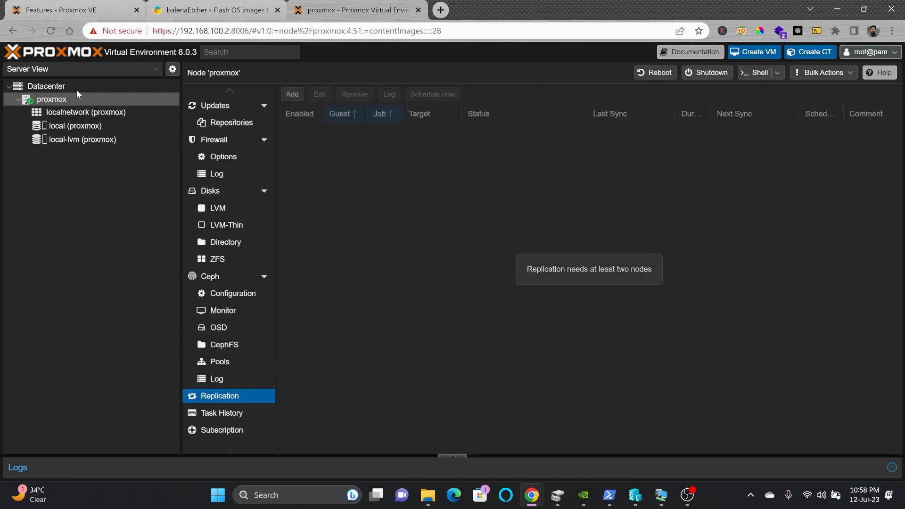
# - Confirm no subscription key is registered, cancel the key upload, and switch the resource tree to Pool View
pyautogui.click(221, 429)
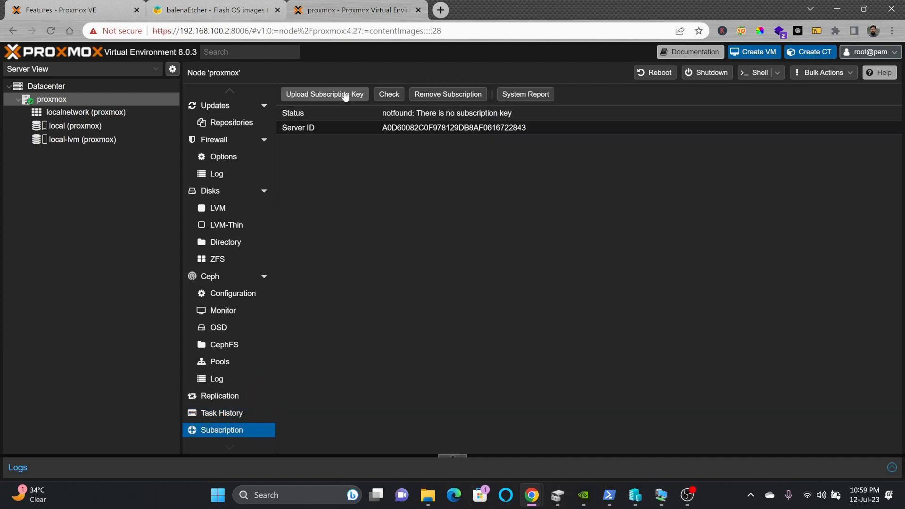
pyautogui.click(324, 94)
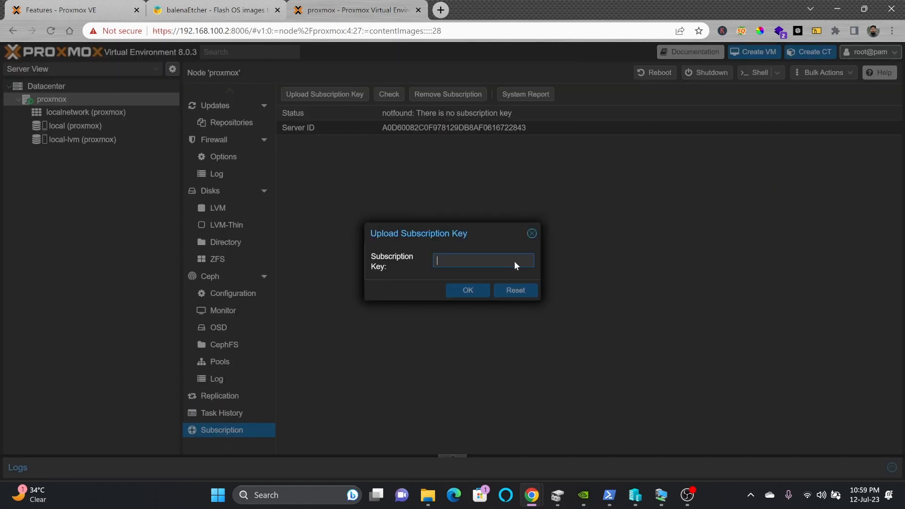
pyautogui.click(530, 233)
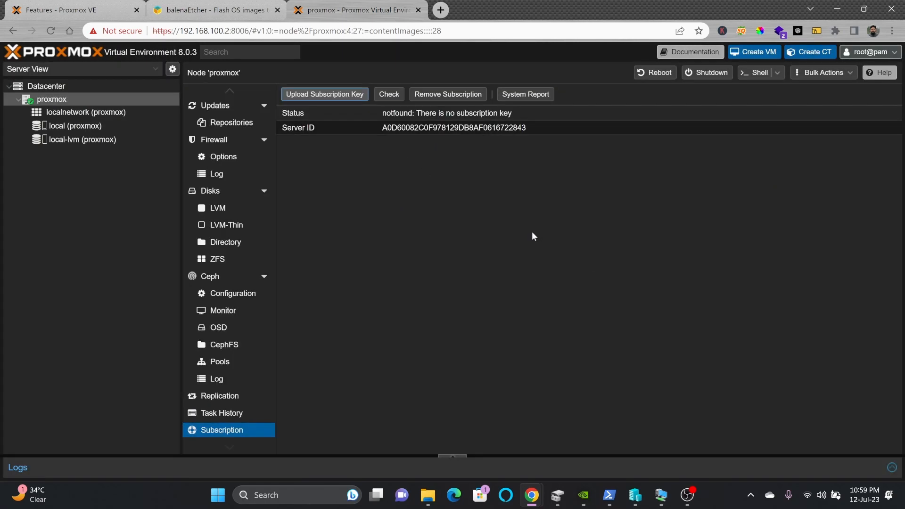
pyautogui.moveTo(435, 162)
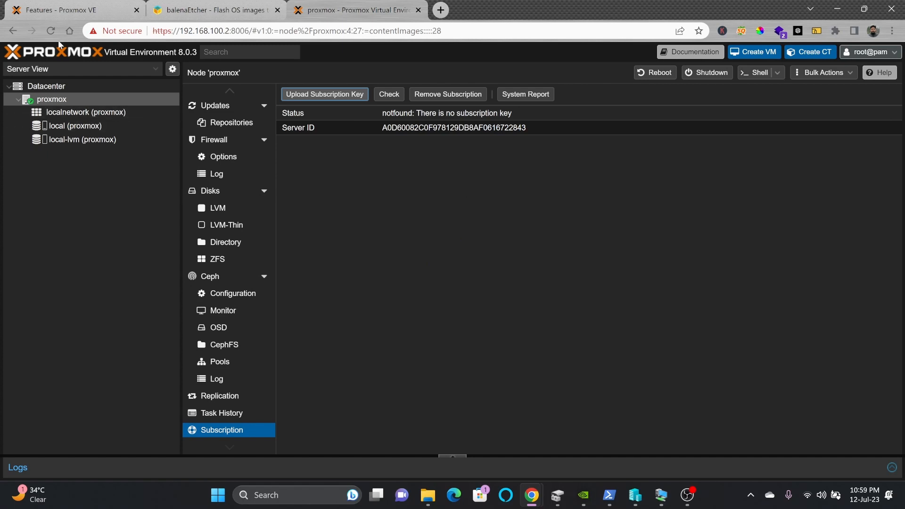
pyautogui.click(82, 68)
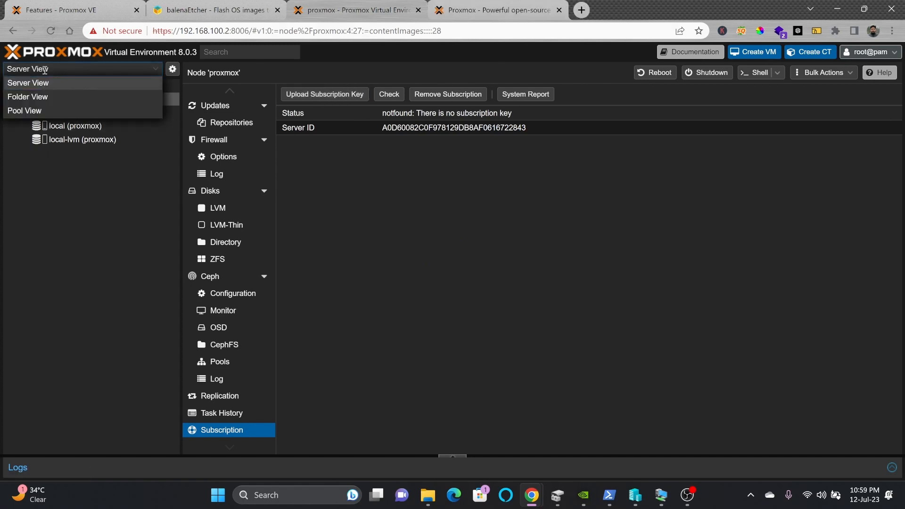
pyautogui.click(28, 96)
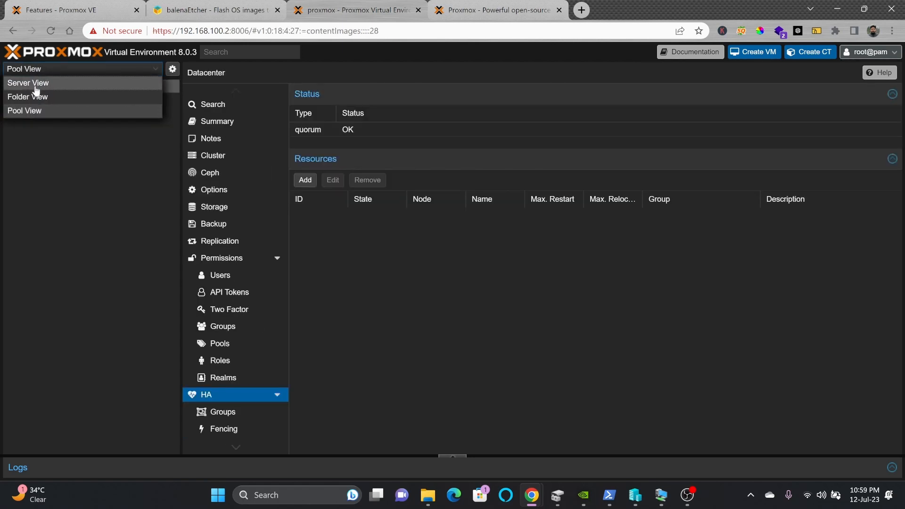
# - Restore Server View, browse the root@pam menu's theme option, and show the Default (English) language setting
pyautogui.click(869, 52)
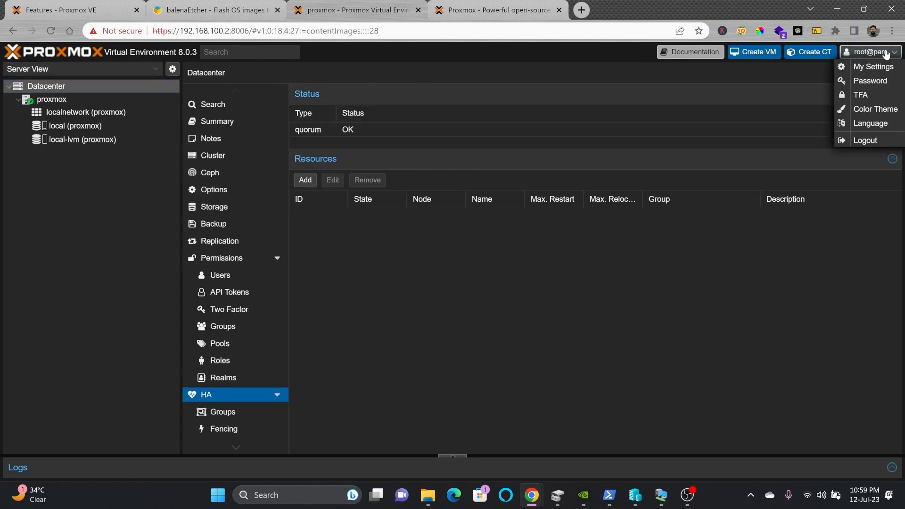
pyautogui.moveTo(861, 95)
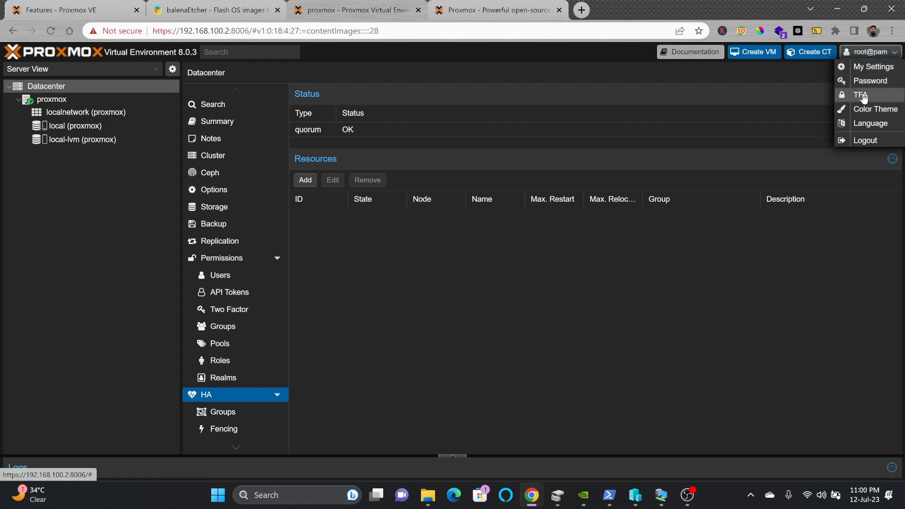
pyautogui.click(874, 66)
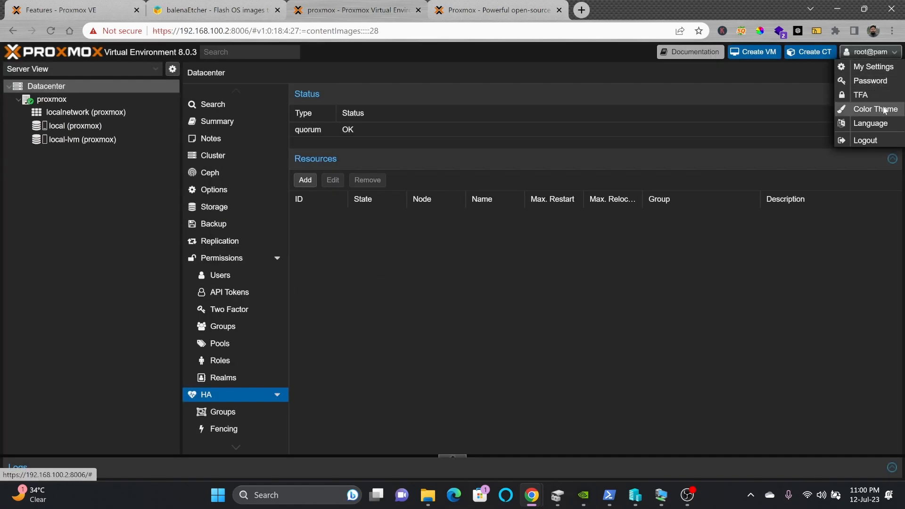
pyautogui.click(875, 109)
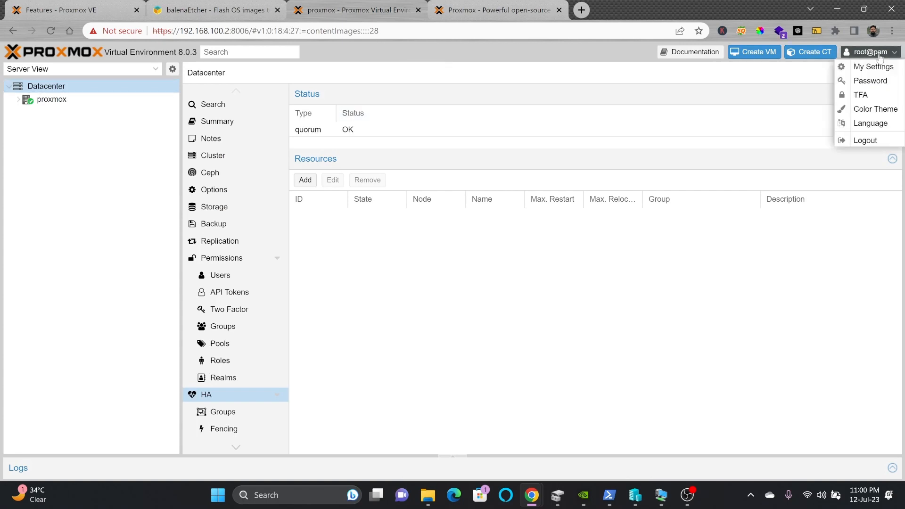
pyautogui.click(876, 108)
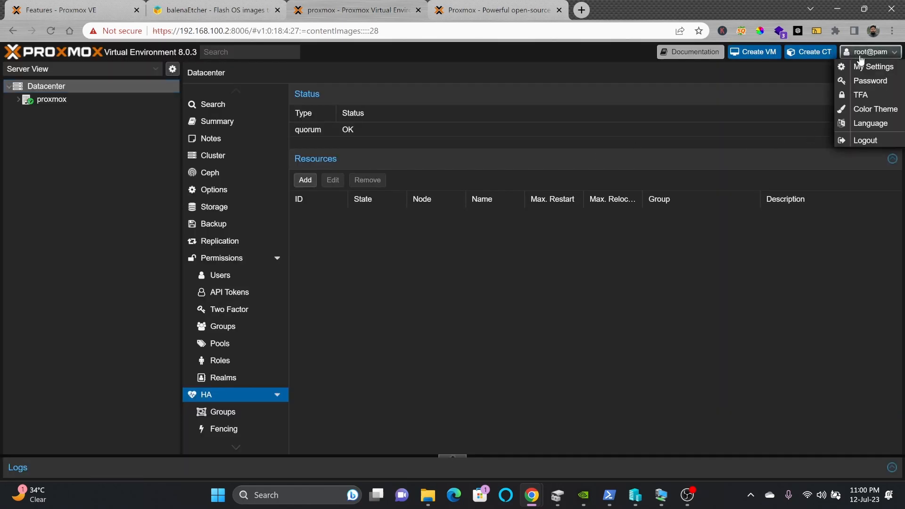
pyautogui.moveTo(872, 123)
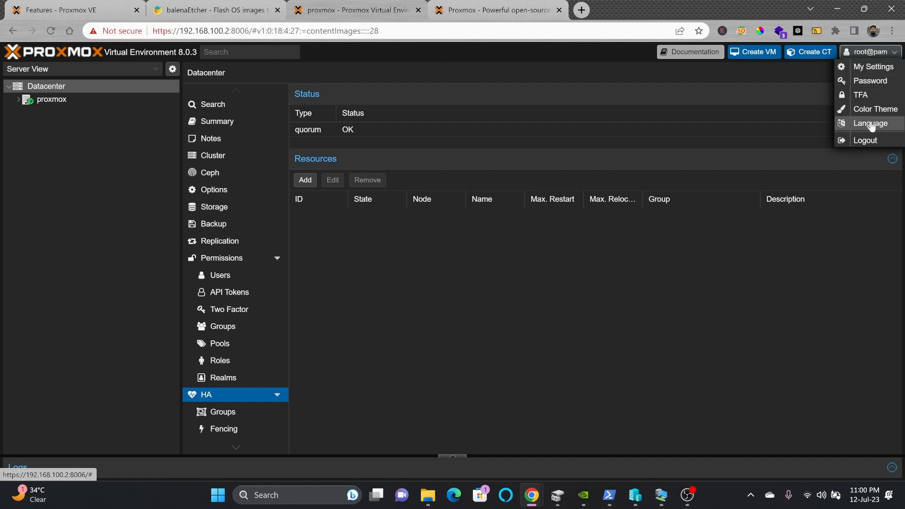
pyautogui.click(869, 124)
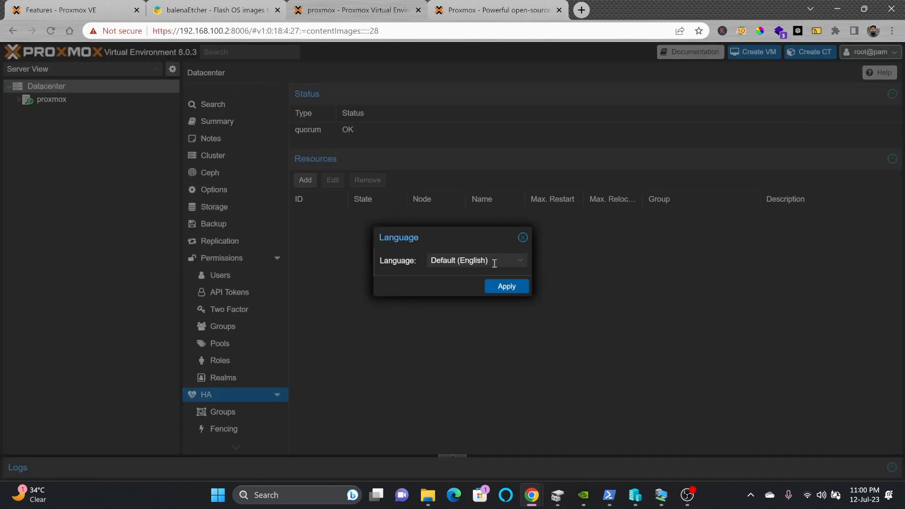